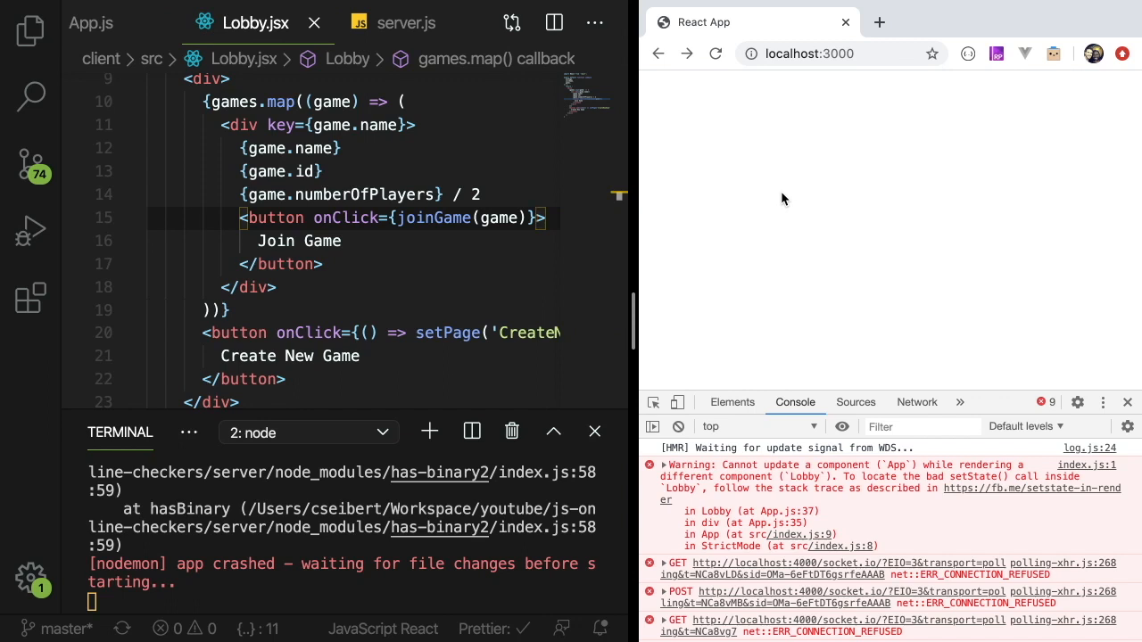
mouse_move(778, 192)
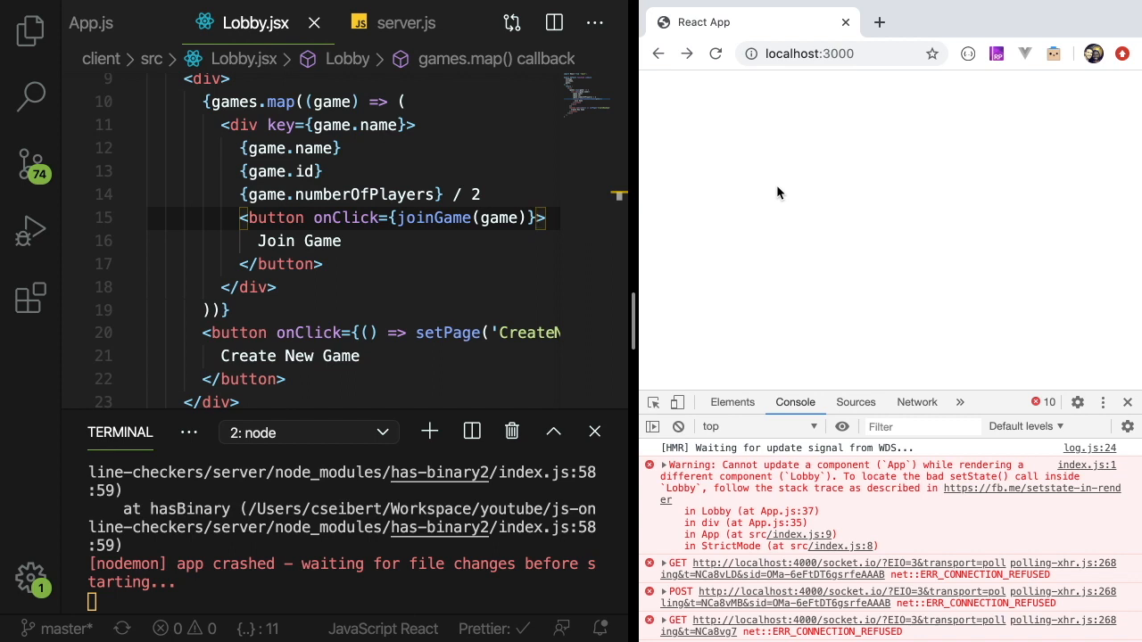
mouse_move(764, 203)
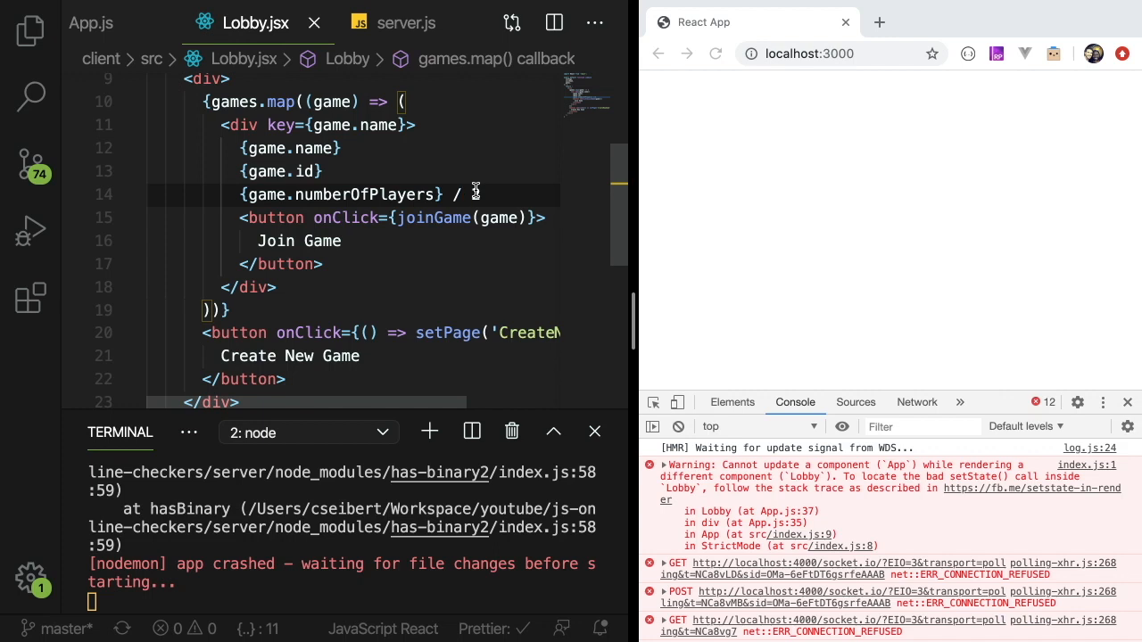
- Review the Join Game button in Lobby.jsx, then bring up App.js at the joinGame handler
type("2")
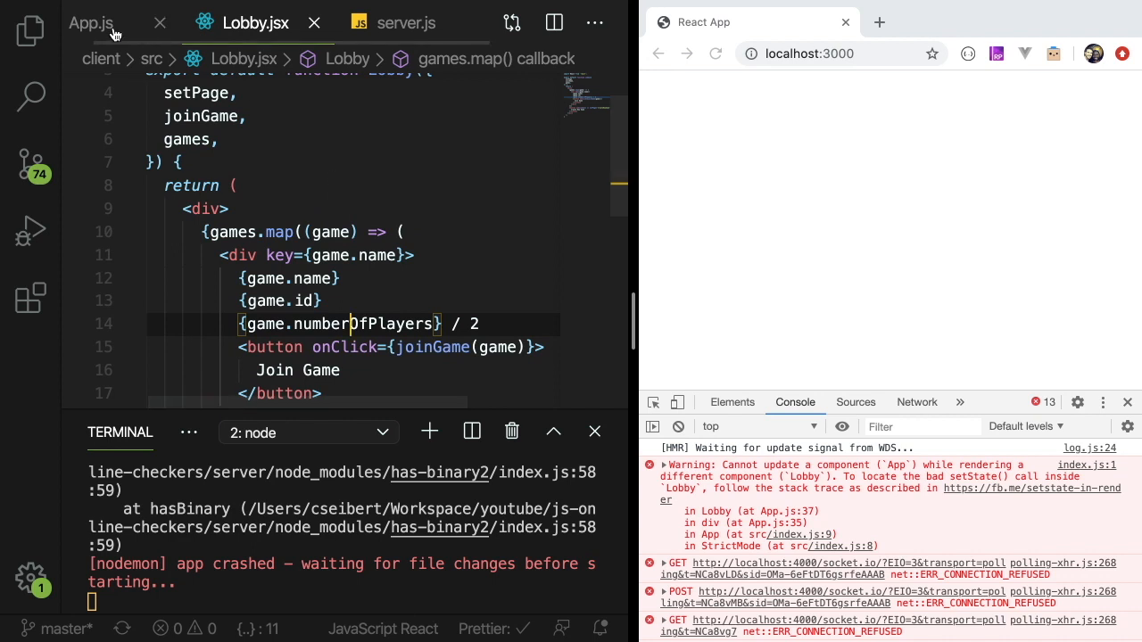
left_click(89, 21)
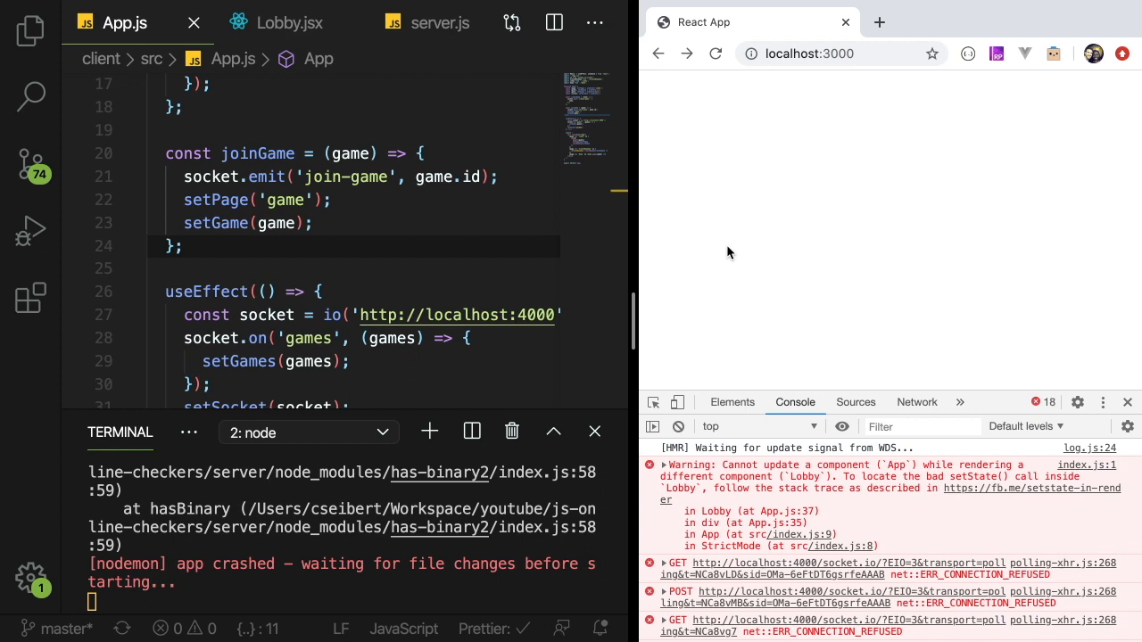
- Compare App.js and Lobby.jsx, ending in Lobby.jsx at the games.map block where Join Game calls joinGame(game)
left_click(314, 235)
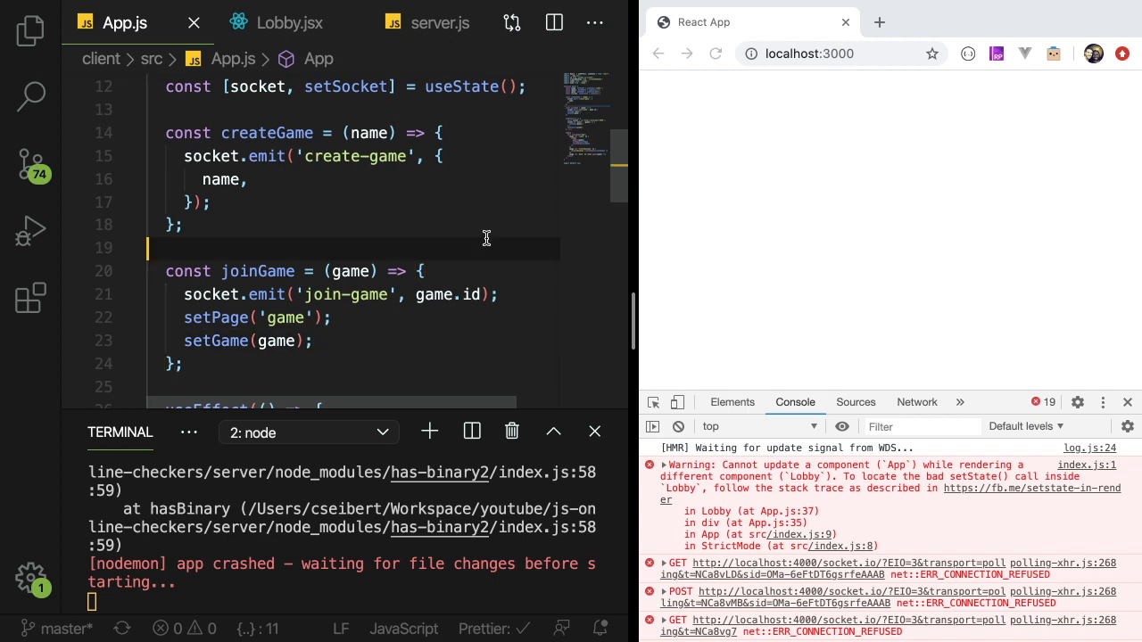
scroll("down", 3)
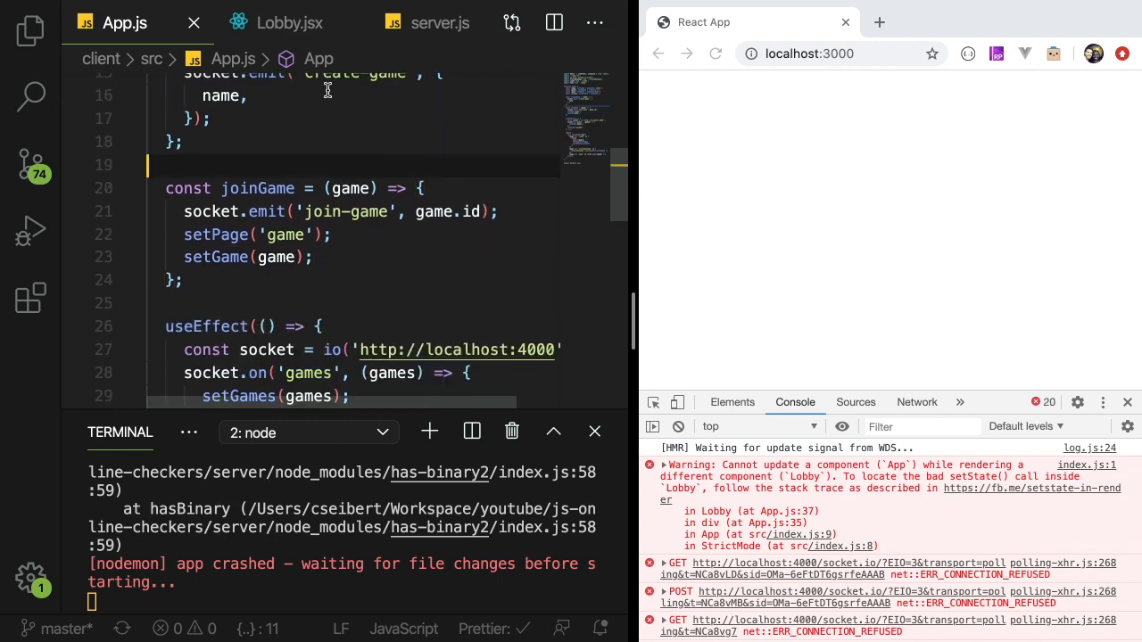
mouse_move(278, 34)
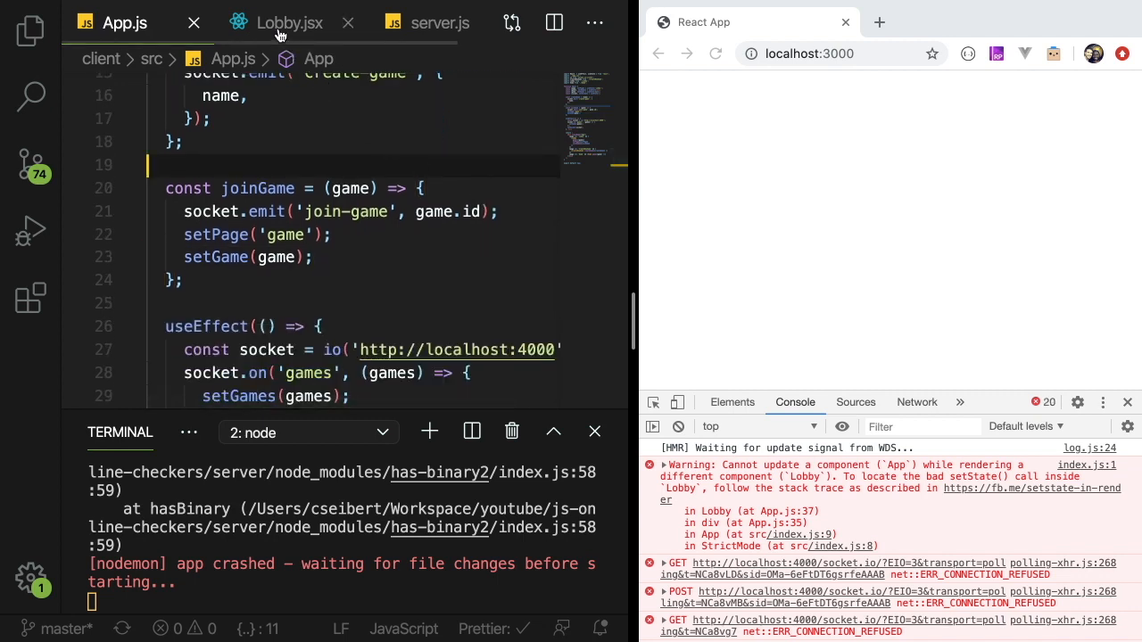
mouse_move(289, 21)
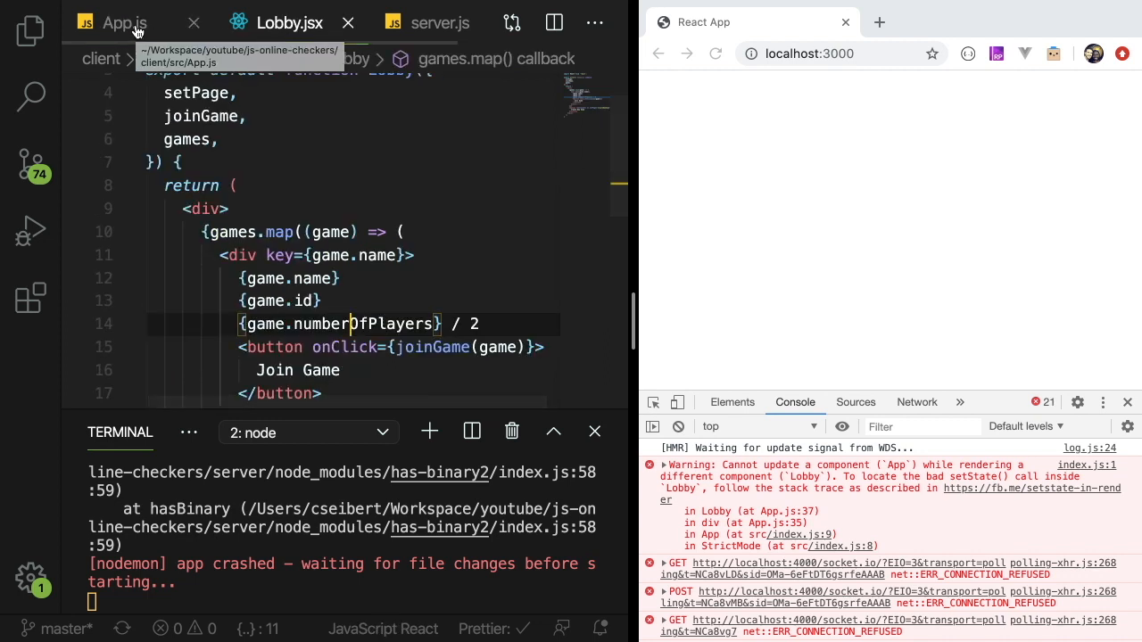
left_click(116, 21)
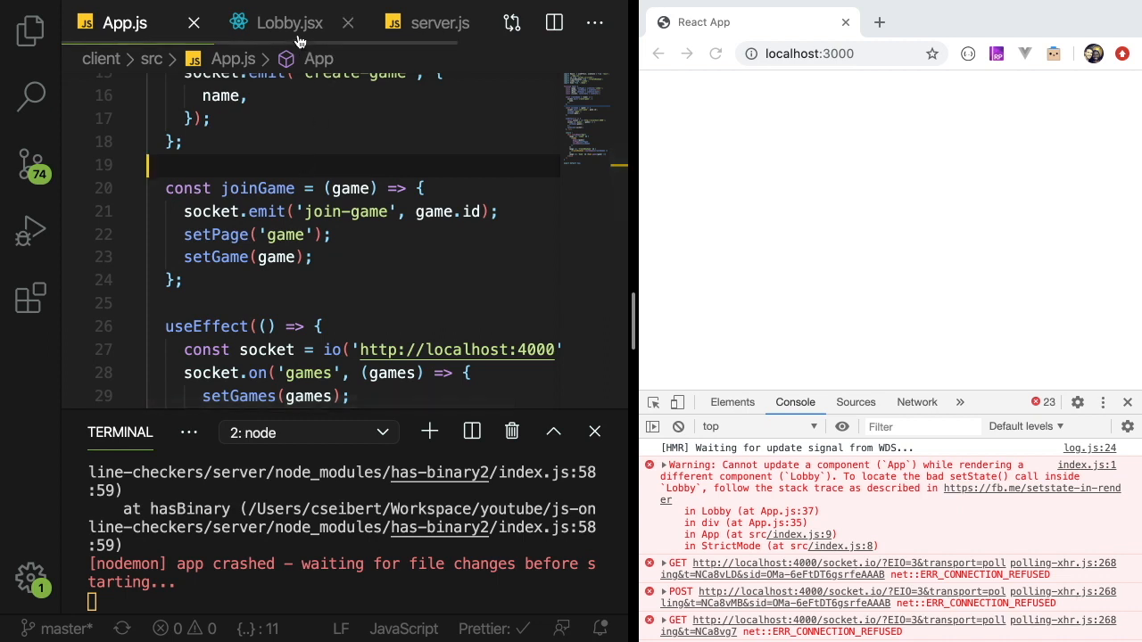
mouse_move(289, 21)
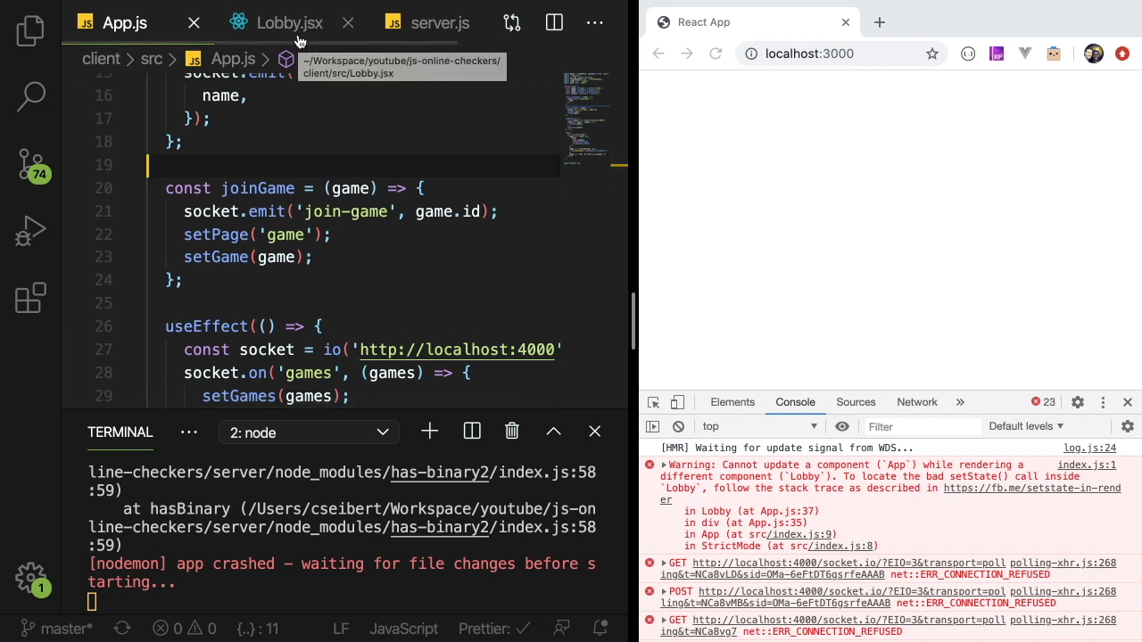
left_click(289, 21)
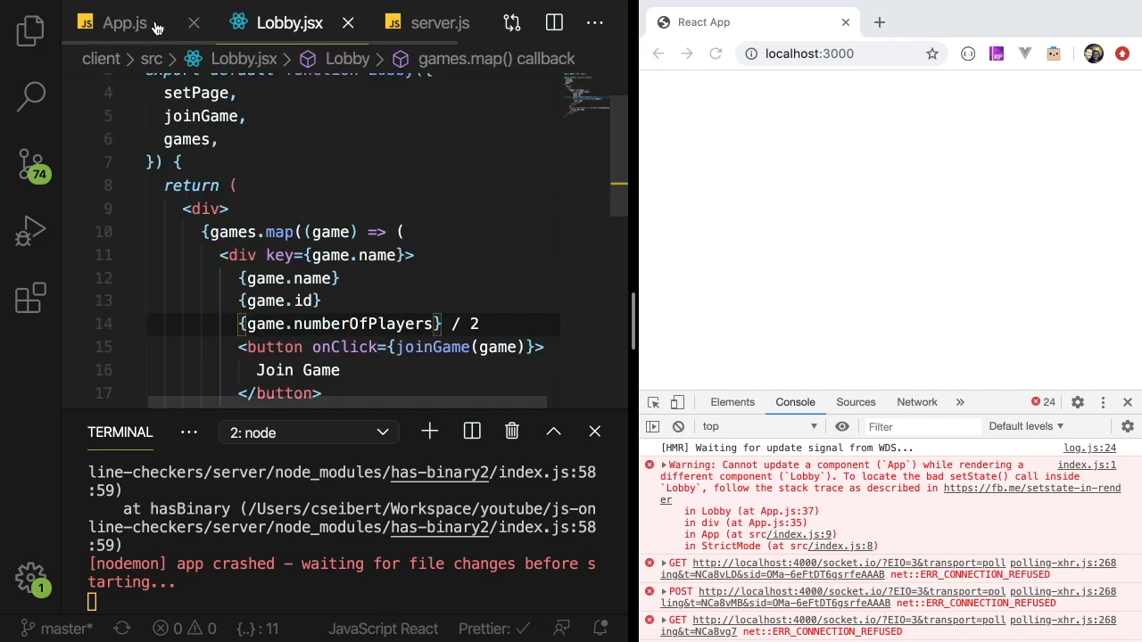
left_click(125, 21)
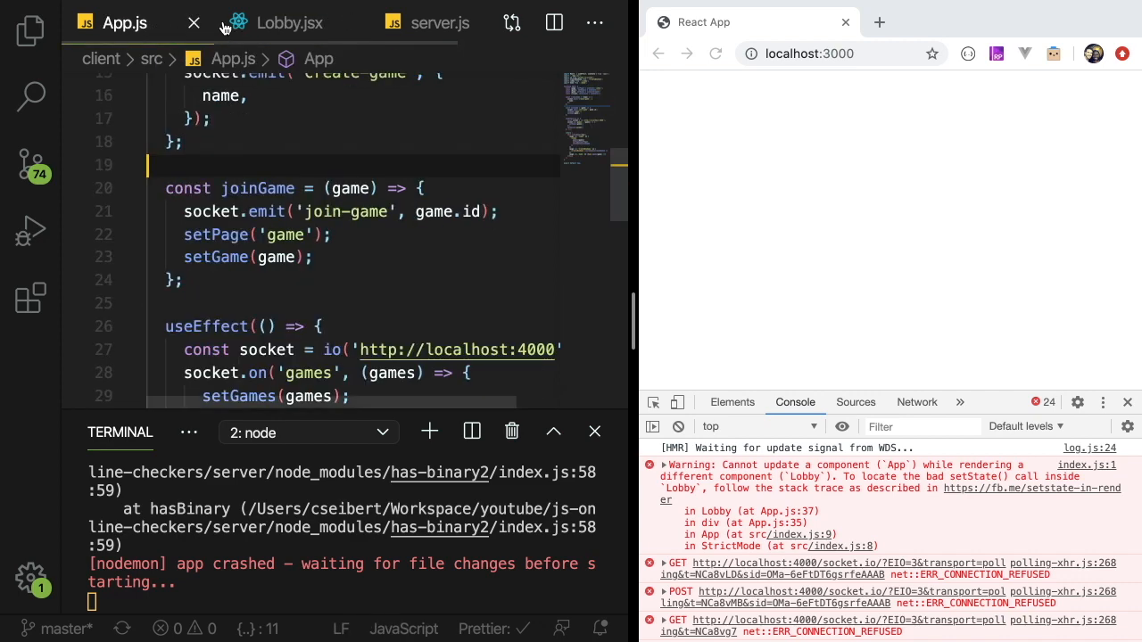
left_click(289, 21)
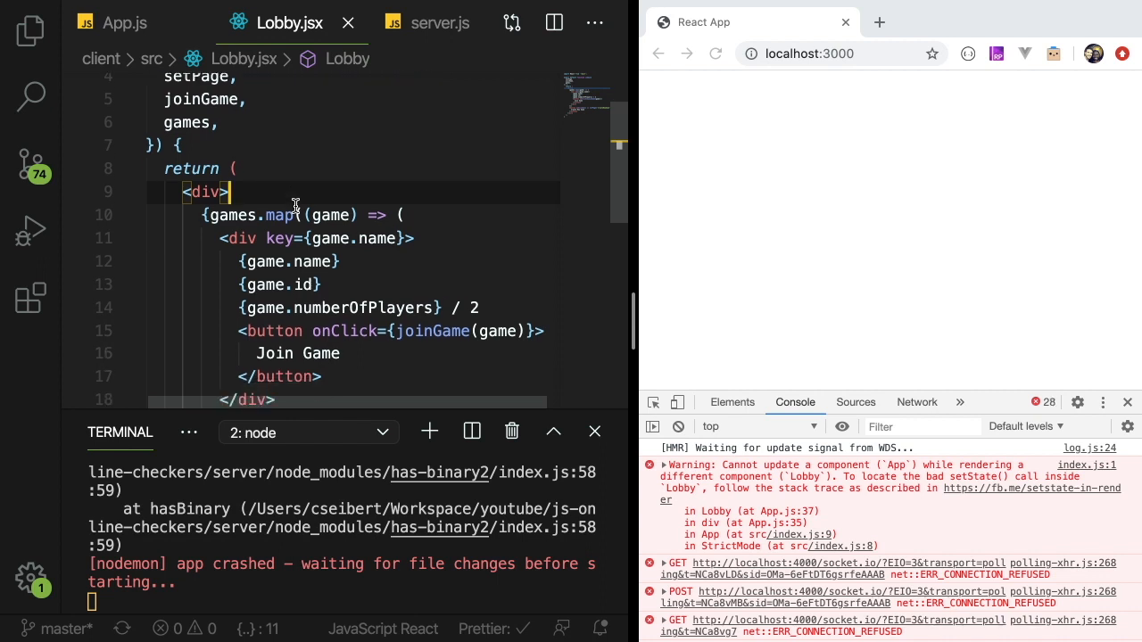
scroll("down", 3)
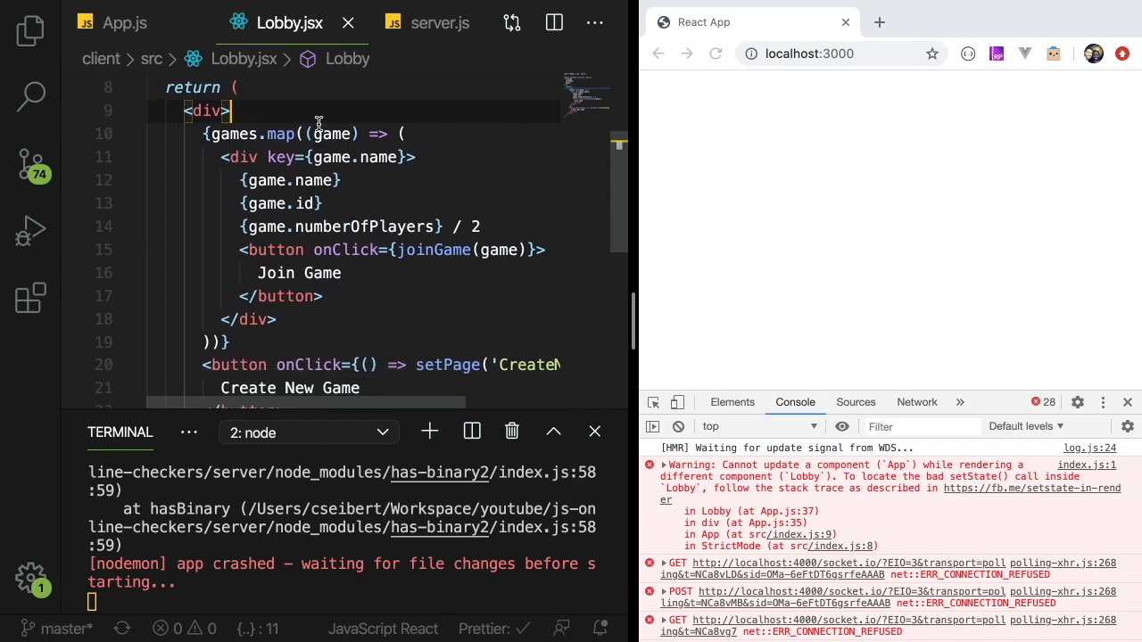
- Inspect the setGames call inside the socket useEffect in App.js
left_click(125, 21)
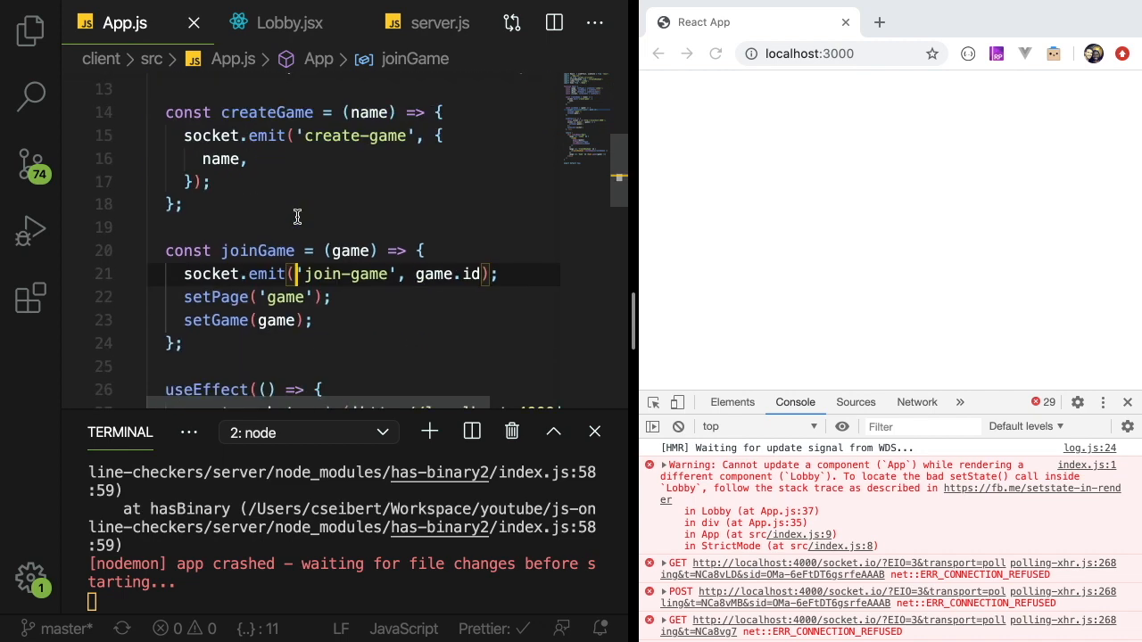
scroll("down", 3)
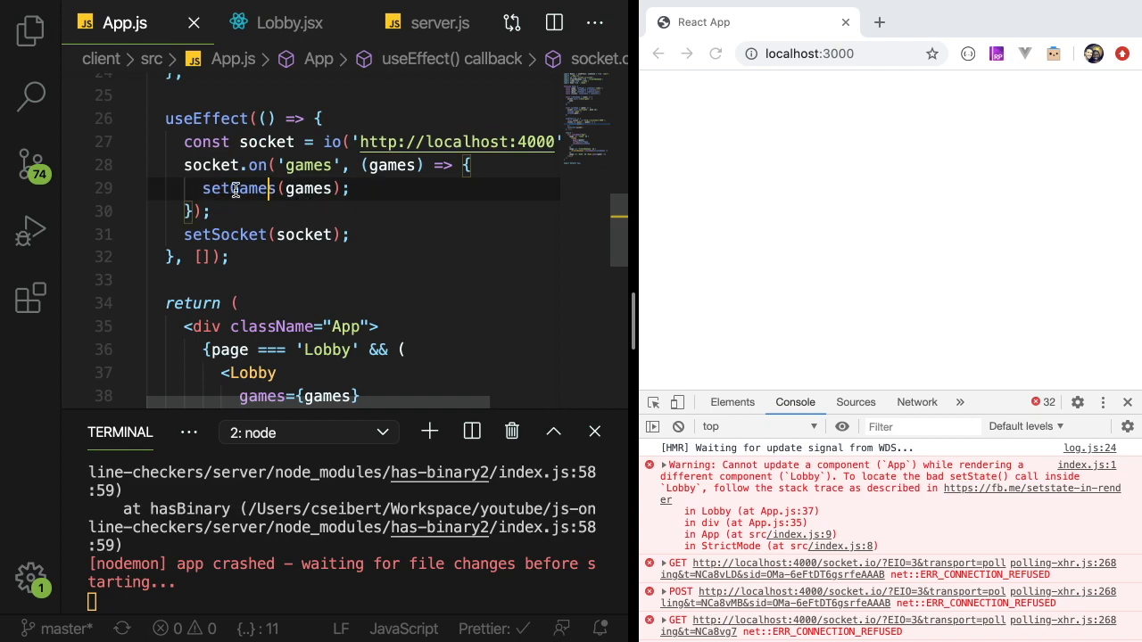
double_click(239, 189)
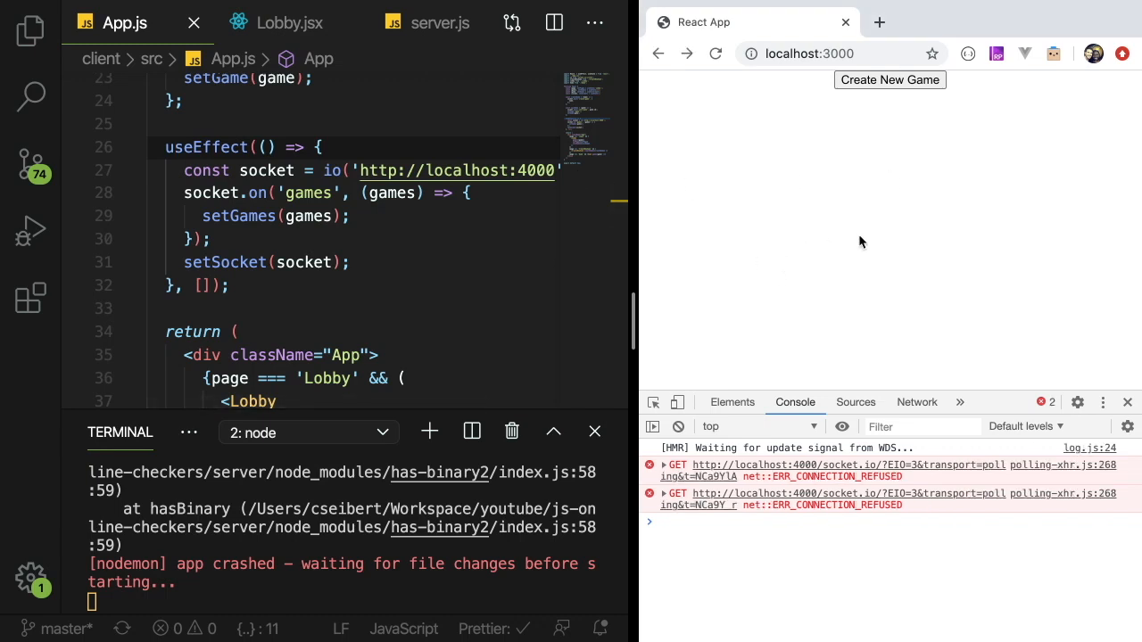
left_click(714, 54)
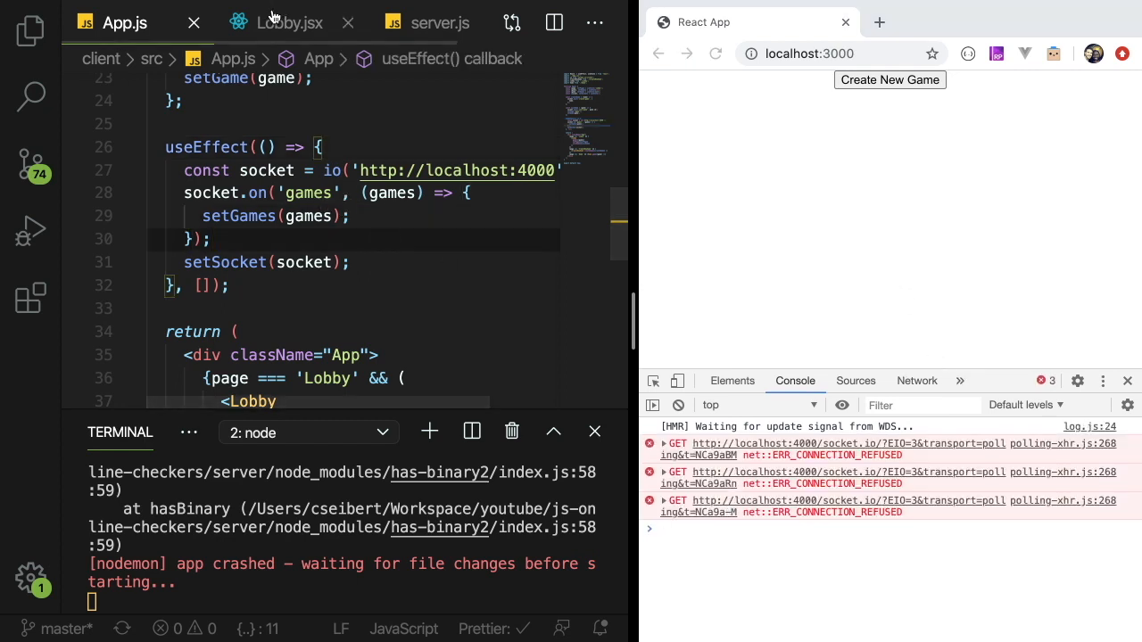
left_click(289, 22)
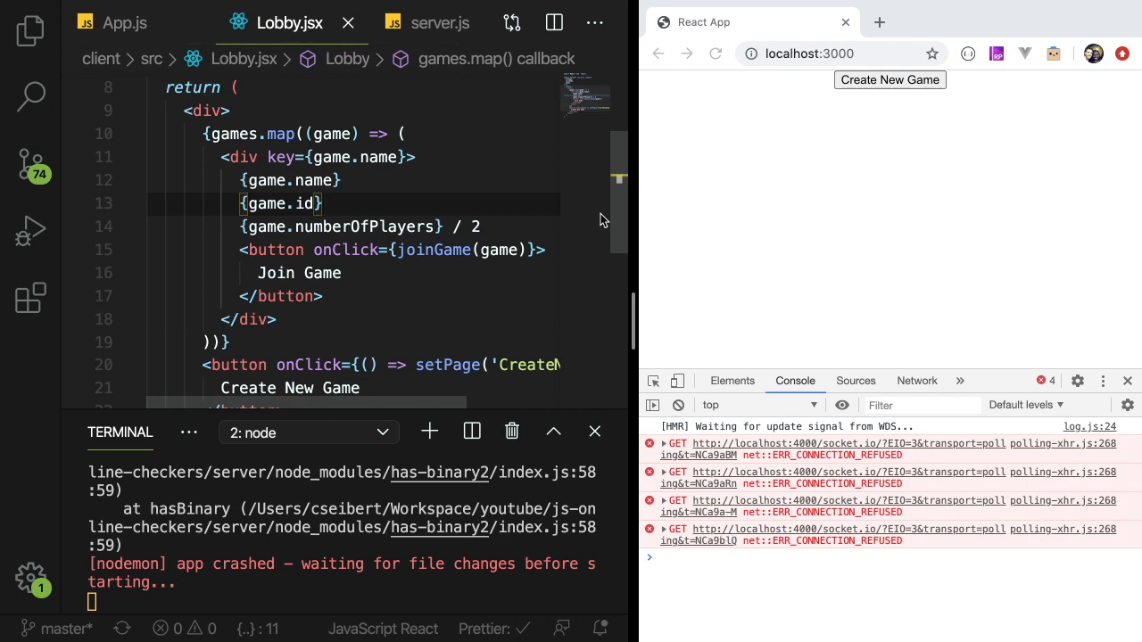
left_click(125, 21)
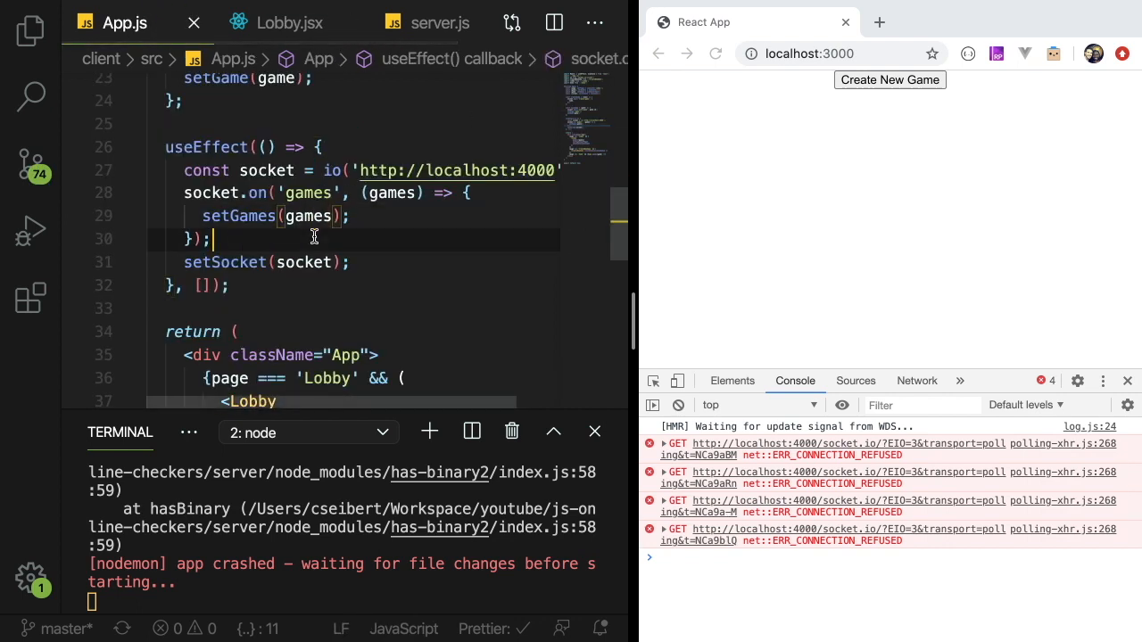
mouse_move(474, 493)
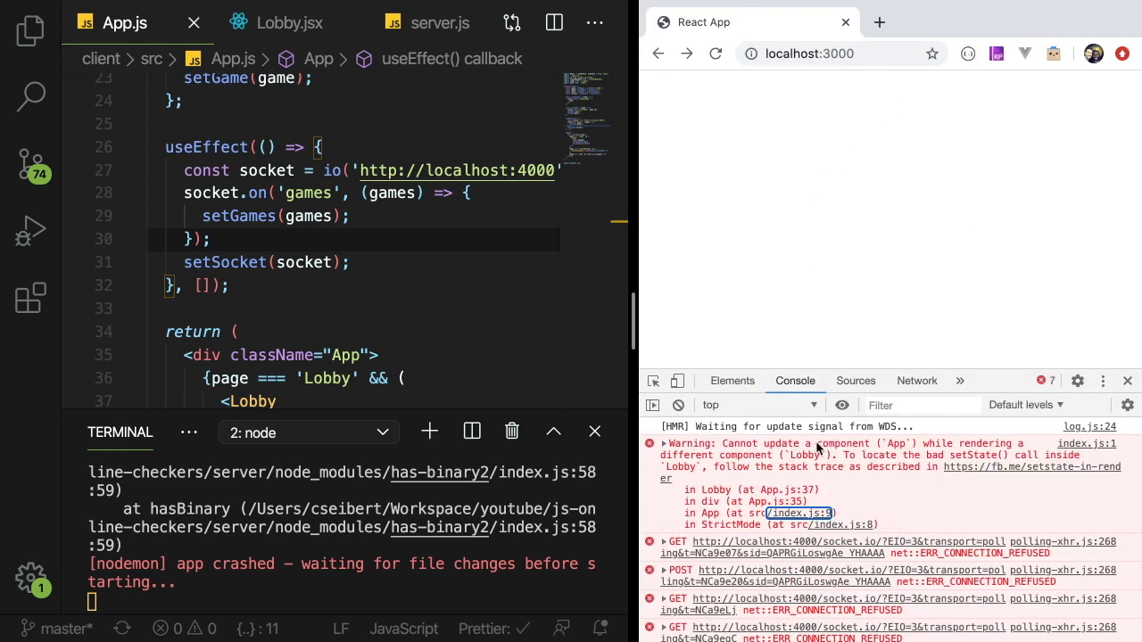
mouse_move(753, 472)
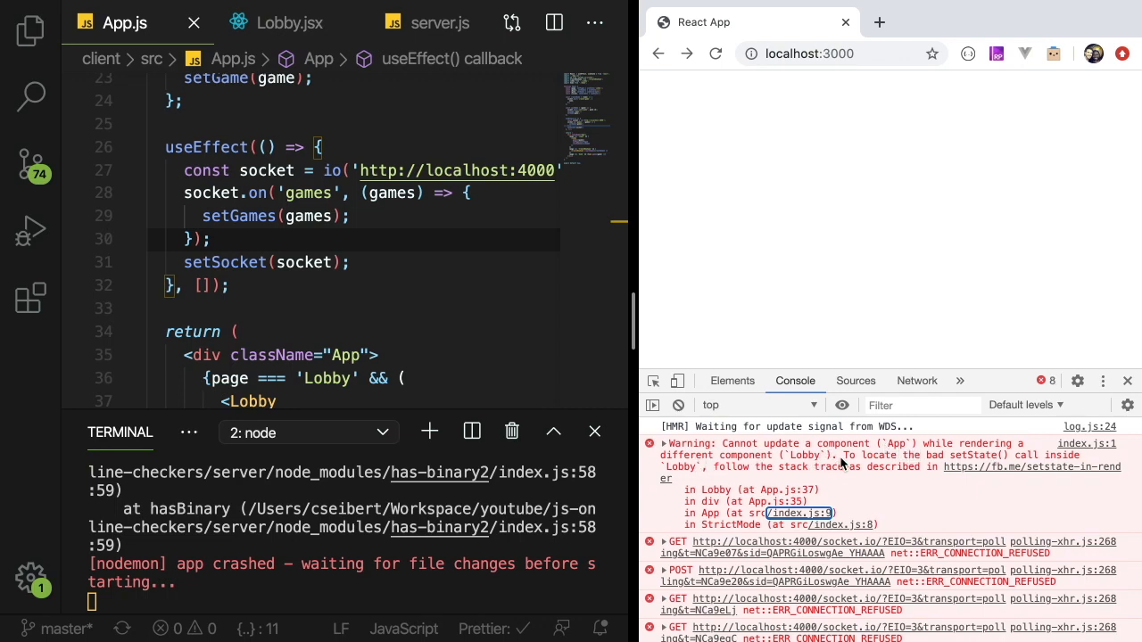
mouse_move(985, 460)
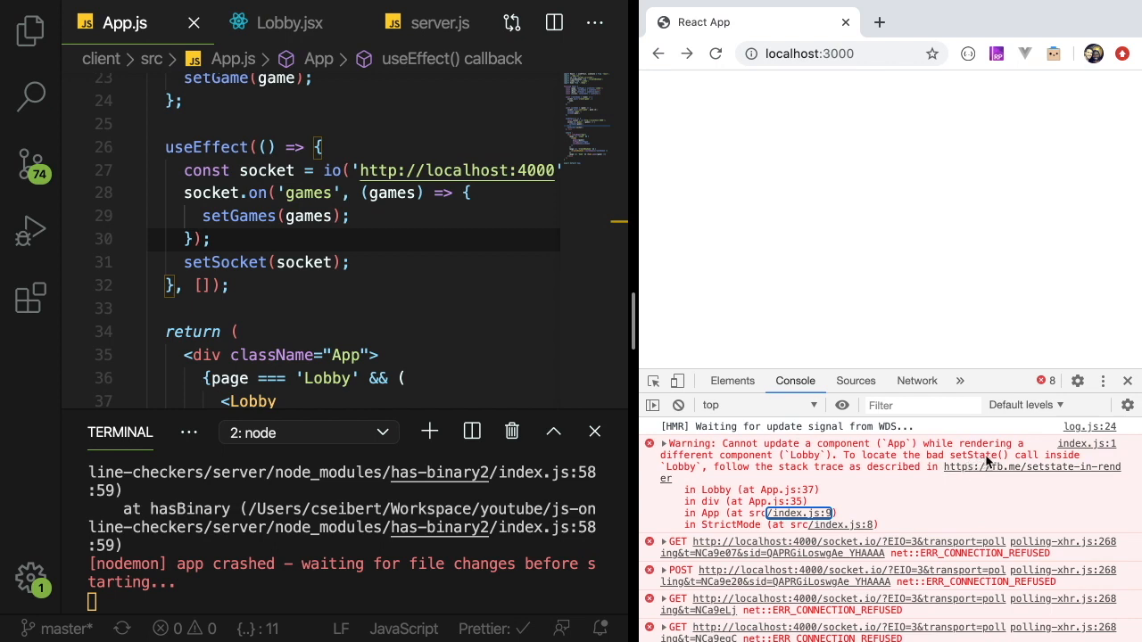
mouse_move(696, 482)
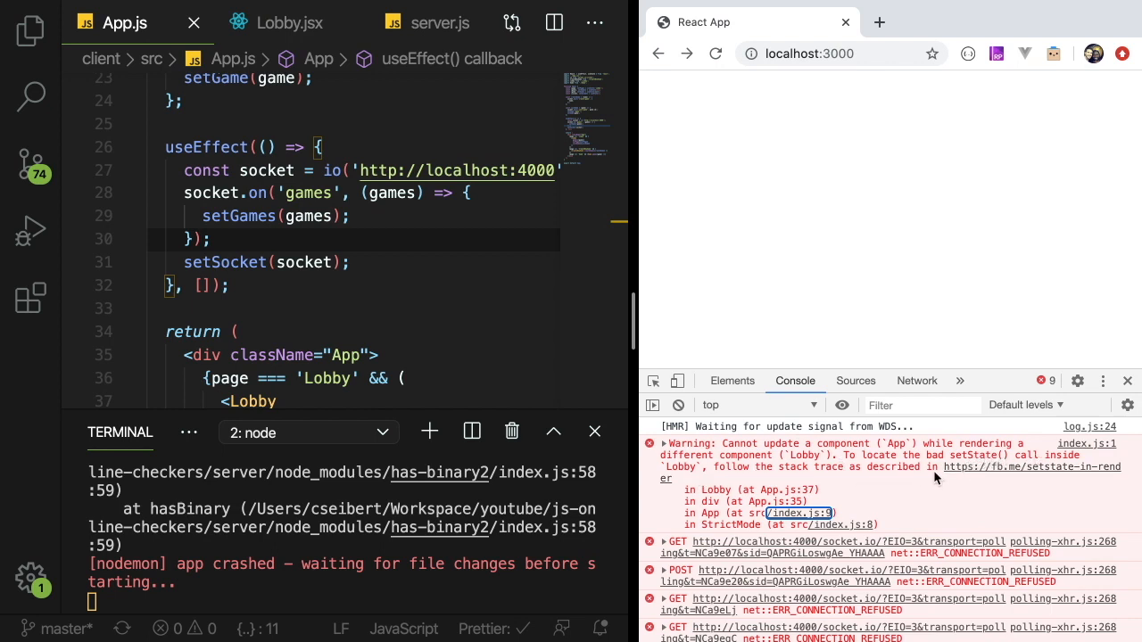
- Follow the fb.me/setstate-in-render link from the console warning about updating App while rendering Lobby
left_click(664, 443)
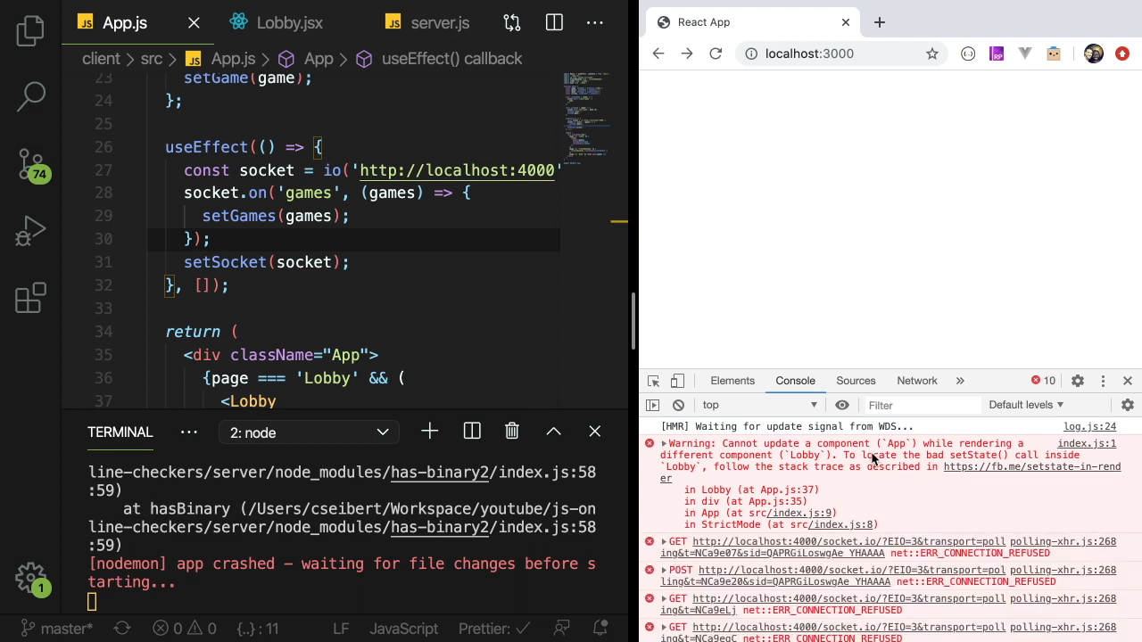
mouse_move(872, 460)
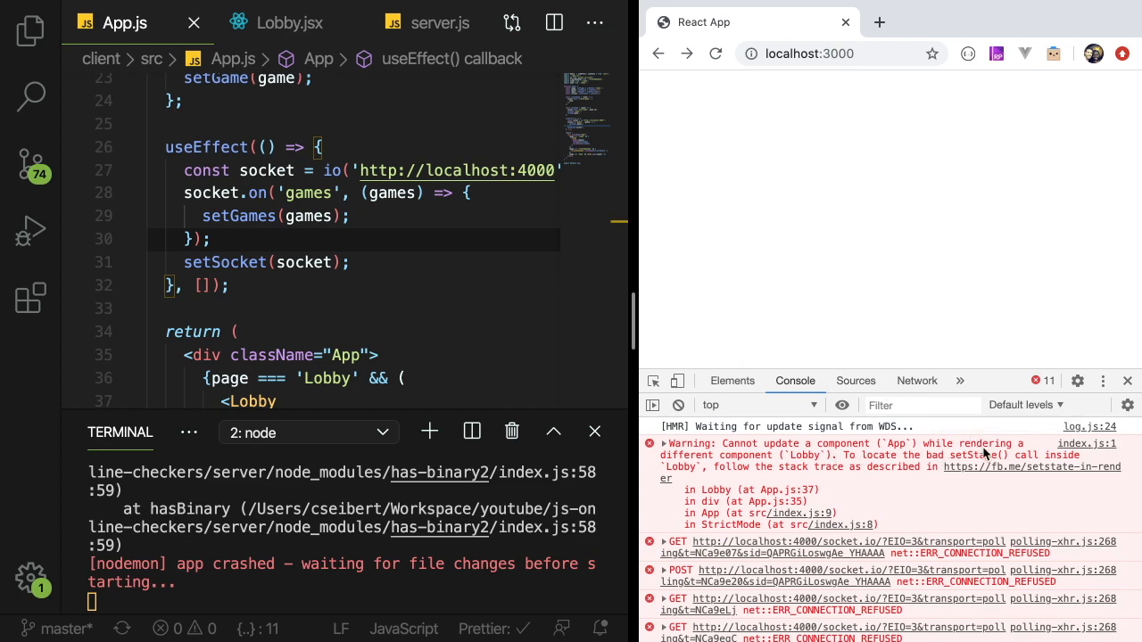
left_click(1031, 468)
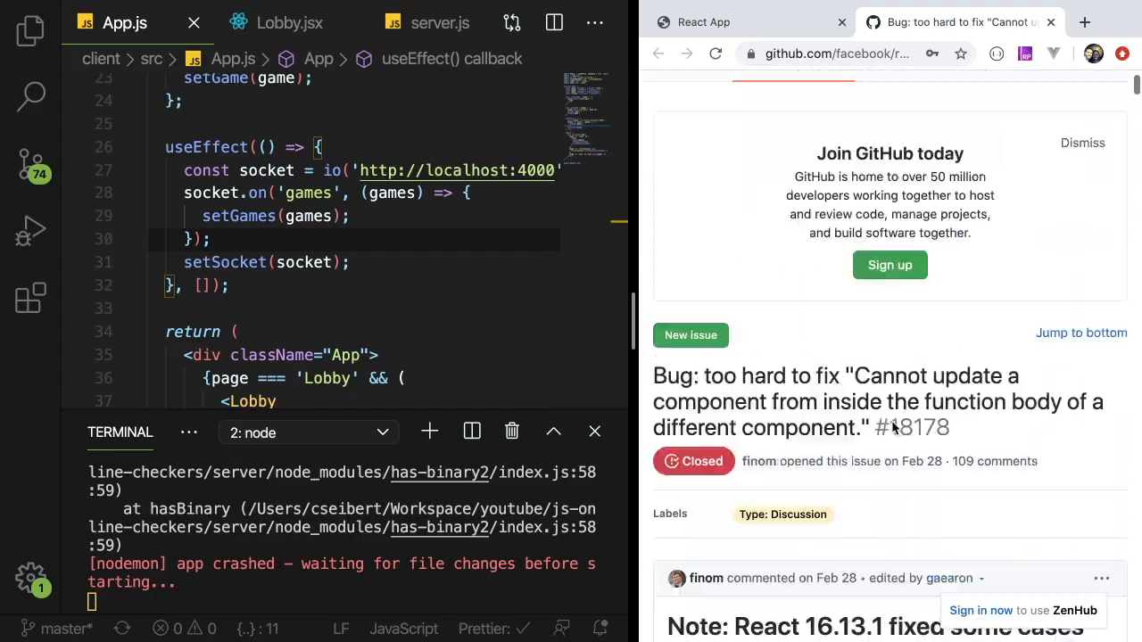
scroll("down", 3)
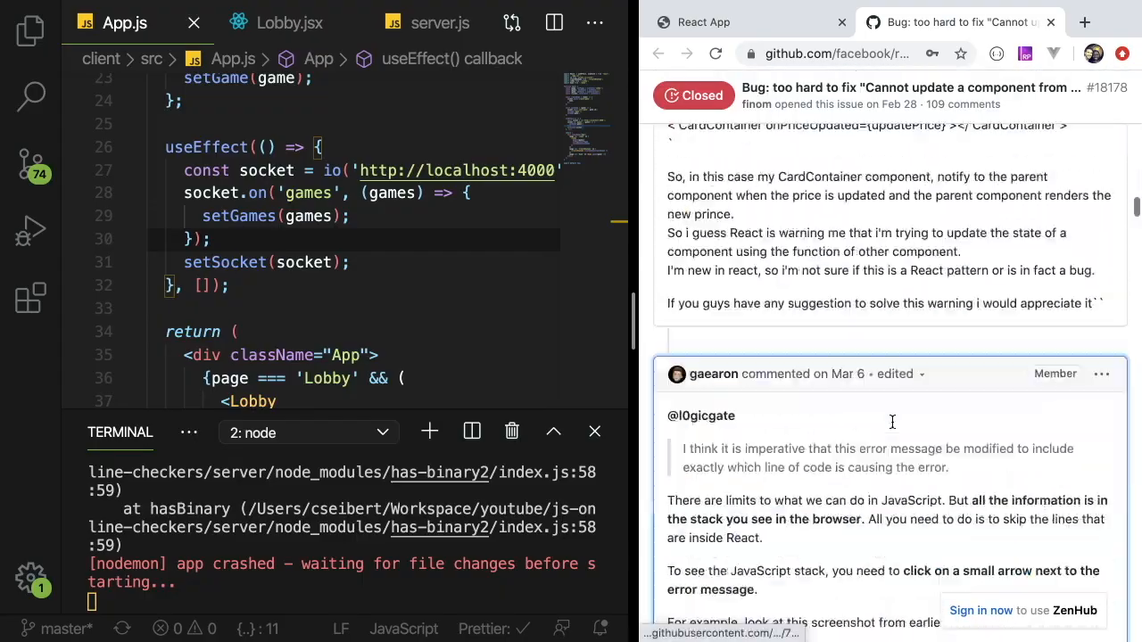
scroll("down", 3)
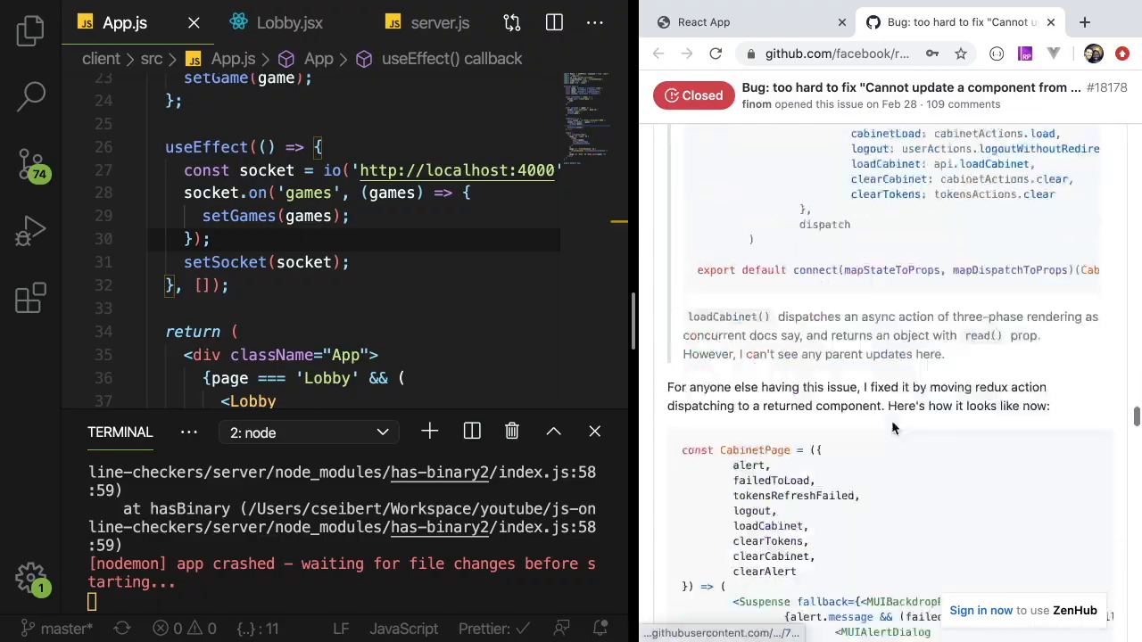
scroll("down", 3)
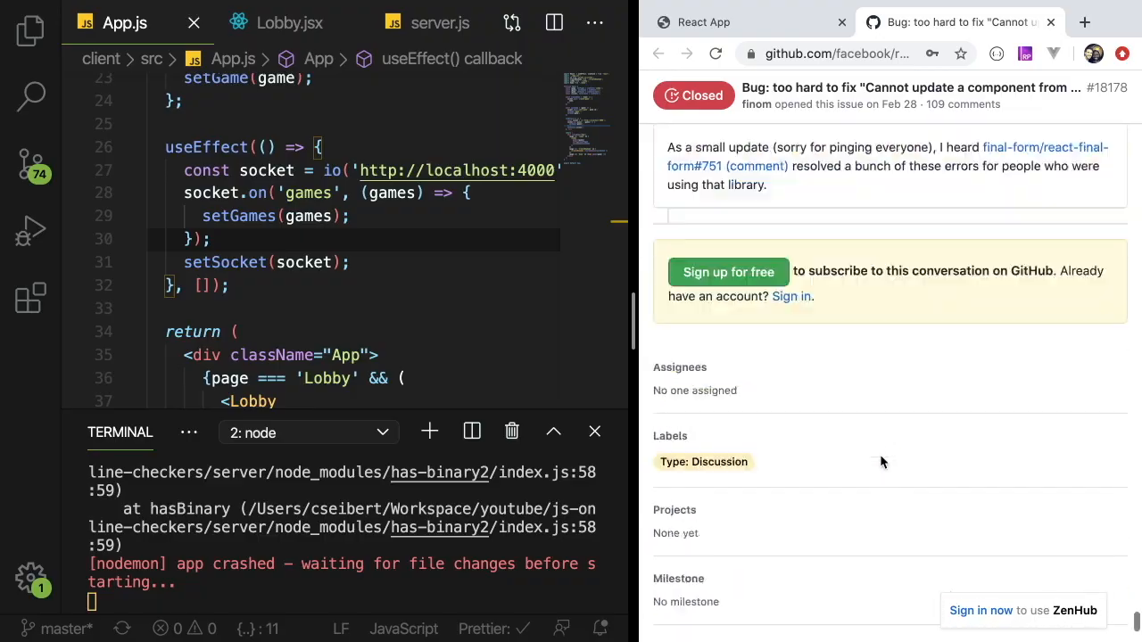
scroll("down", 3)
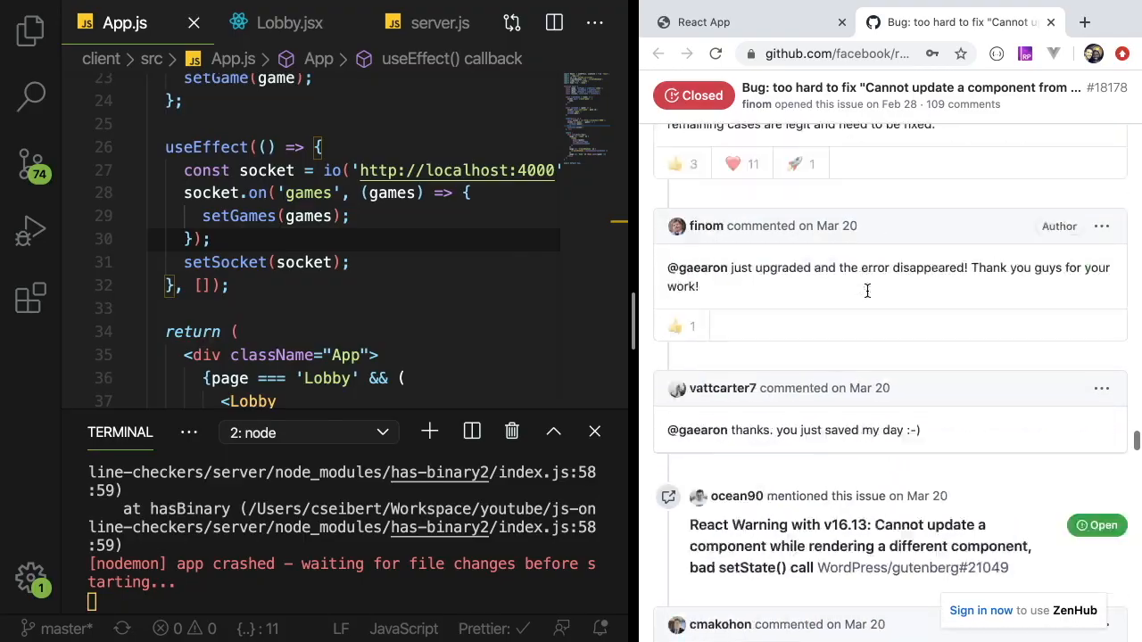
scroll("down", 3)
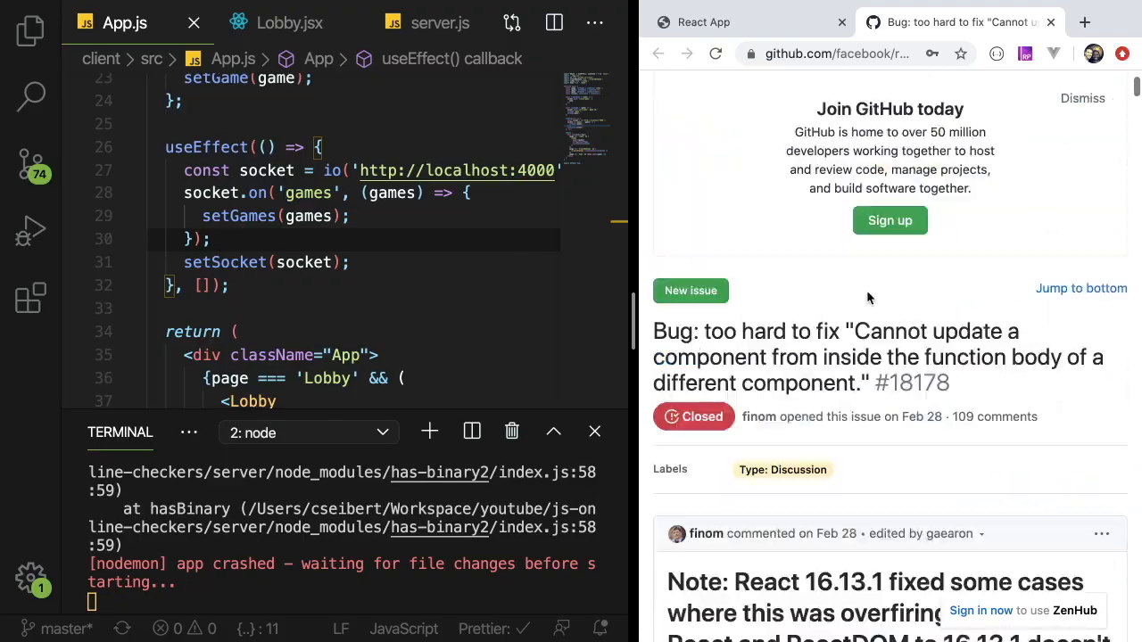
scroll("down", 3)
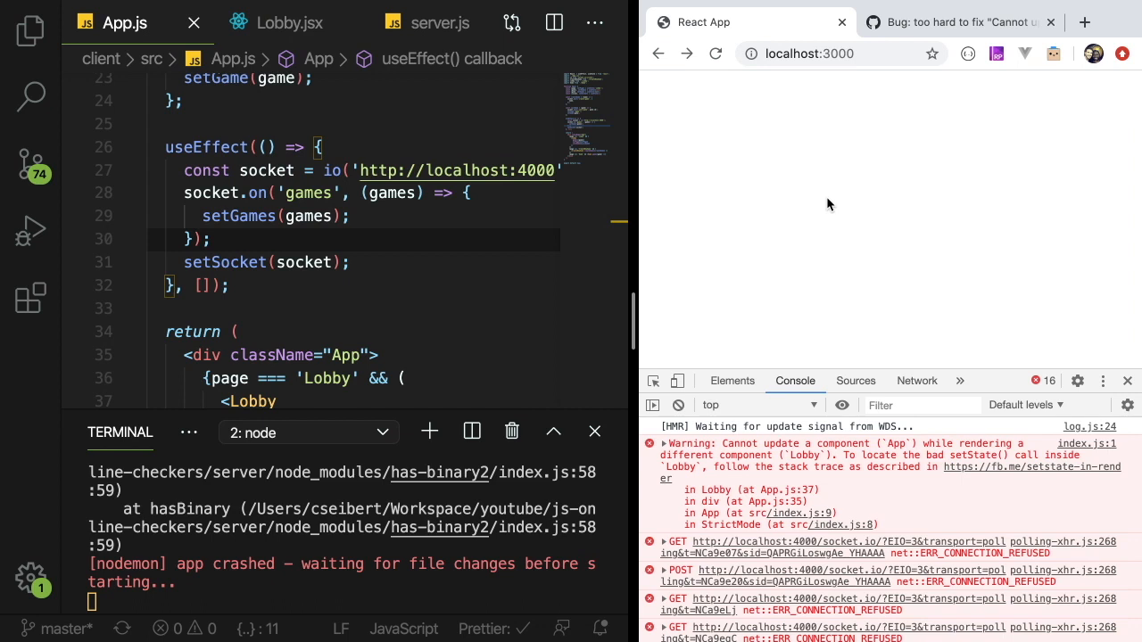
mouse_move(874, 93)
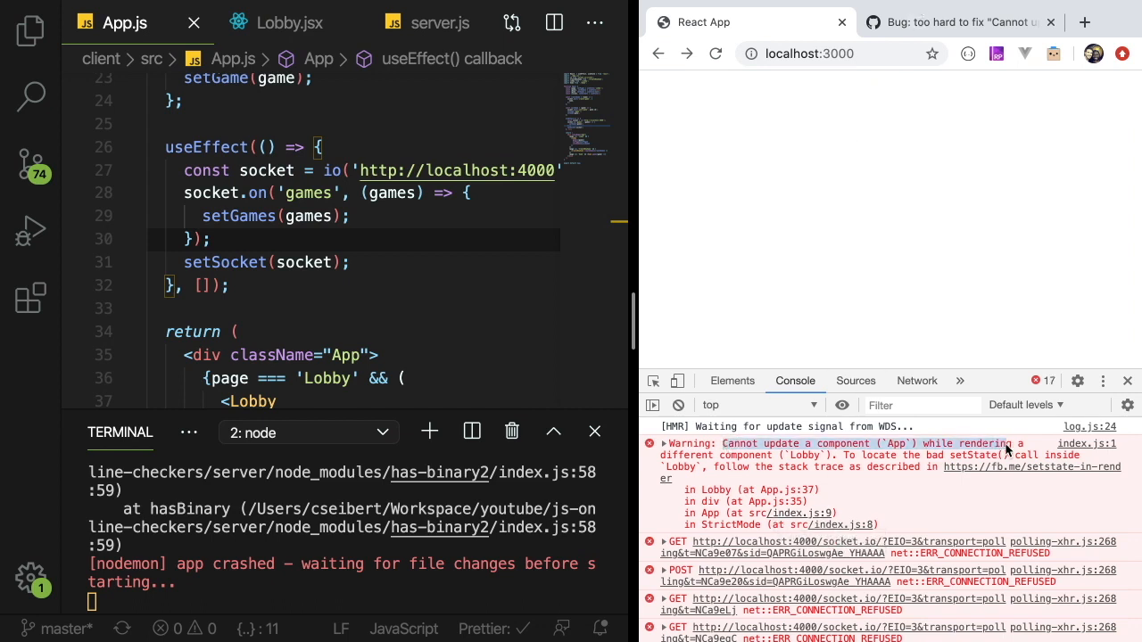
- Search the web for the 'Cannot update a component' warning text from the React App console
left_click(1084, 22)
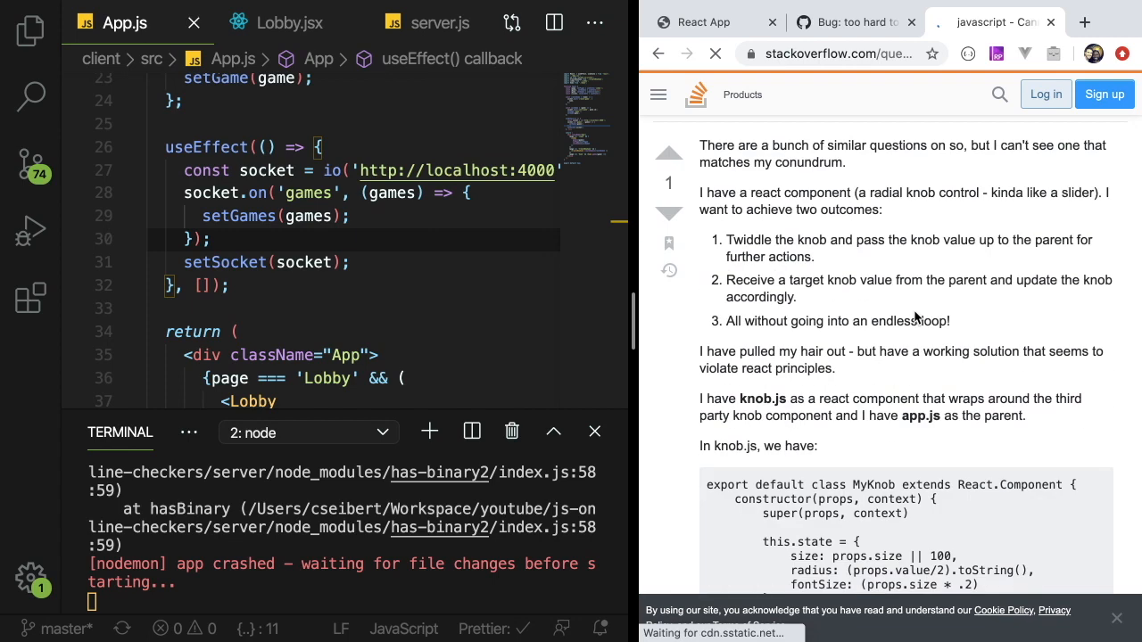
- Read through the Stack Overflow knob component question about the same warning, then close it
scroll("down", 3)
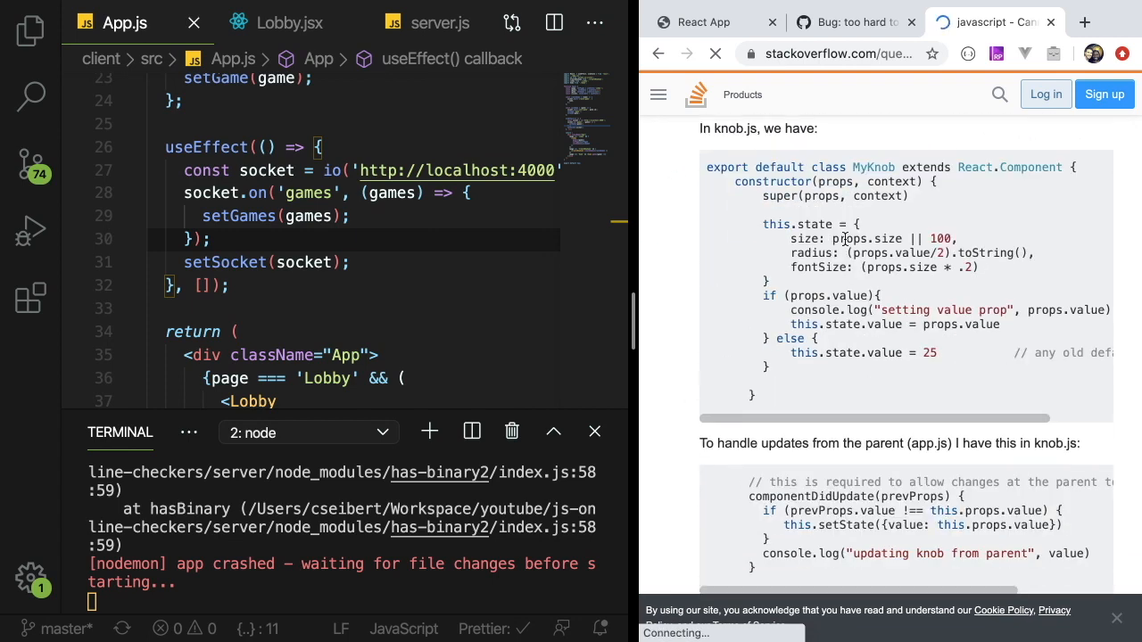
scroll("down", 3)
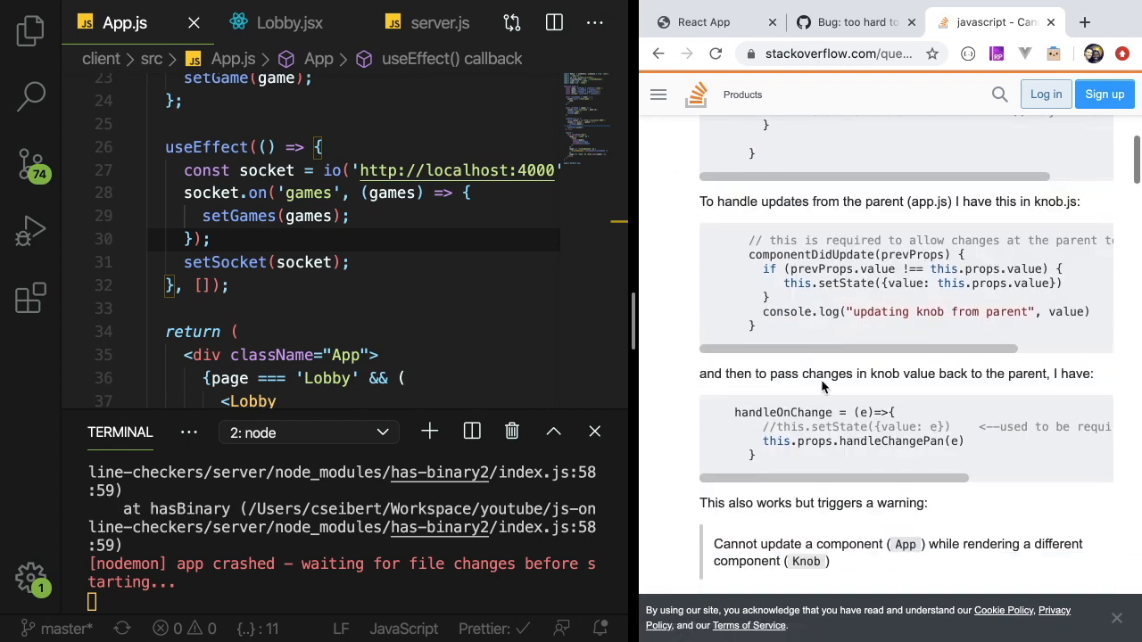
scroll("down", 3)
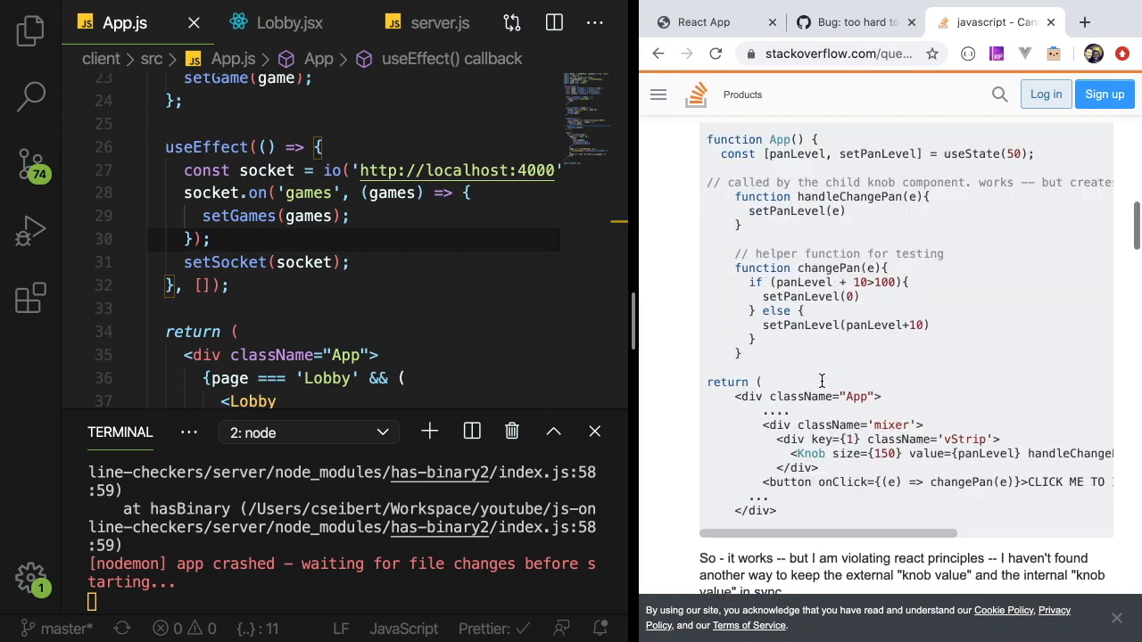
scroll("down", 3)
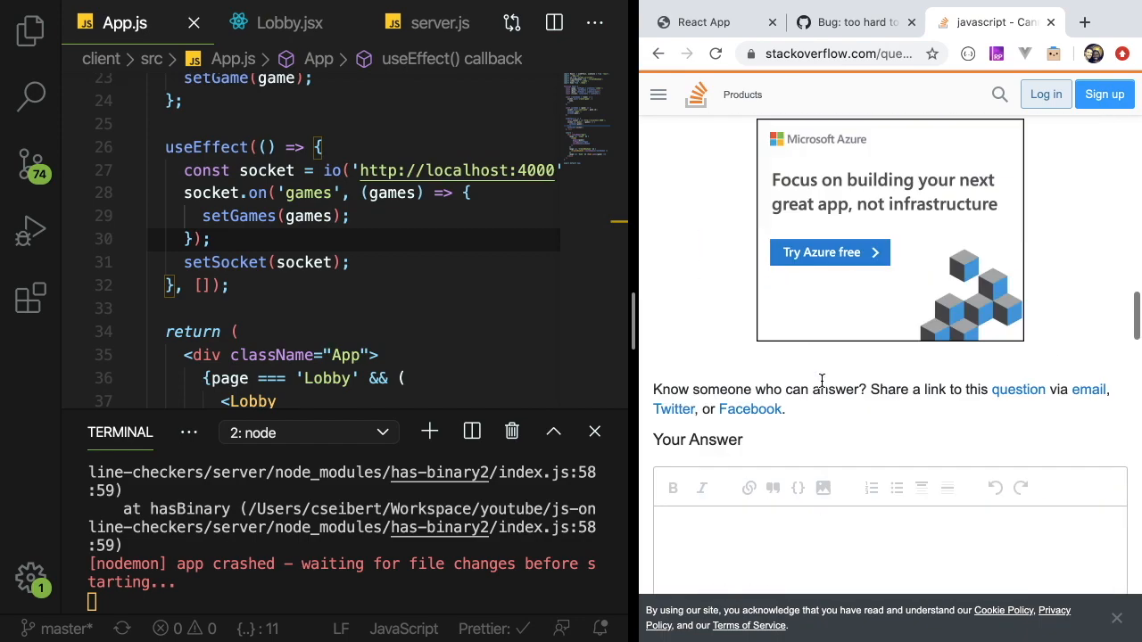
scroll("down", 3)
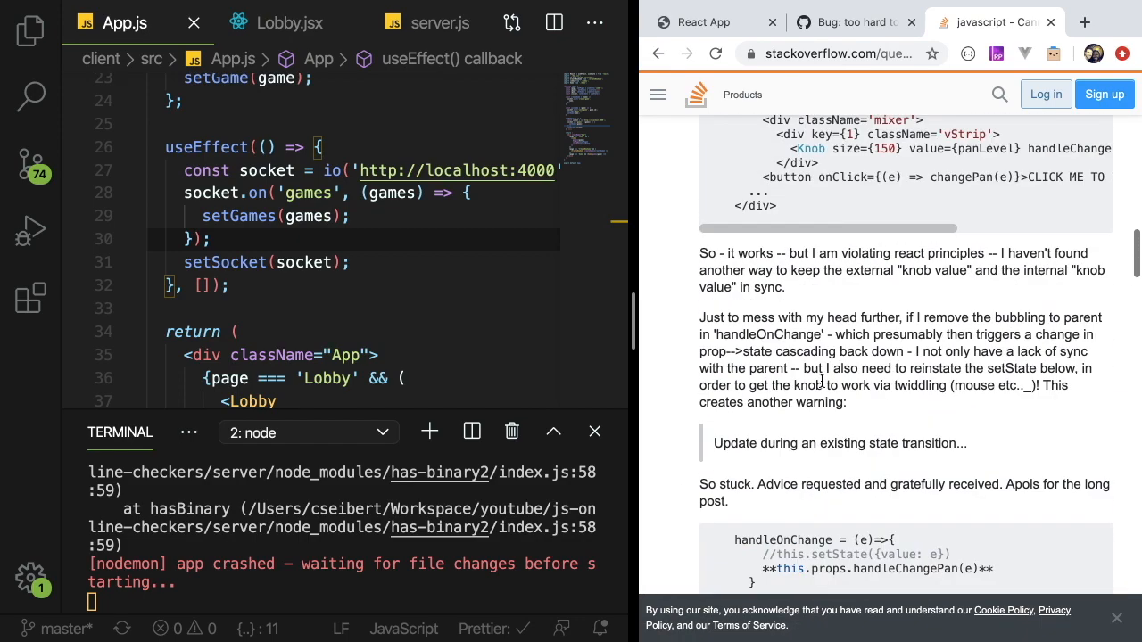
scroll("down", 3)
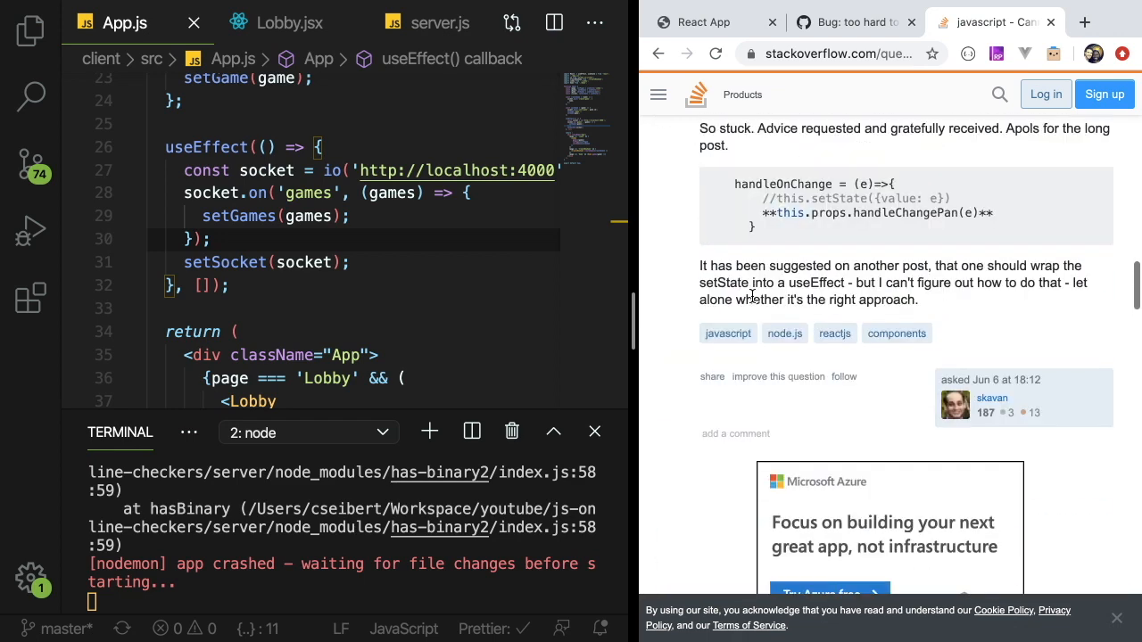
scroll("down", 3)
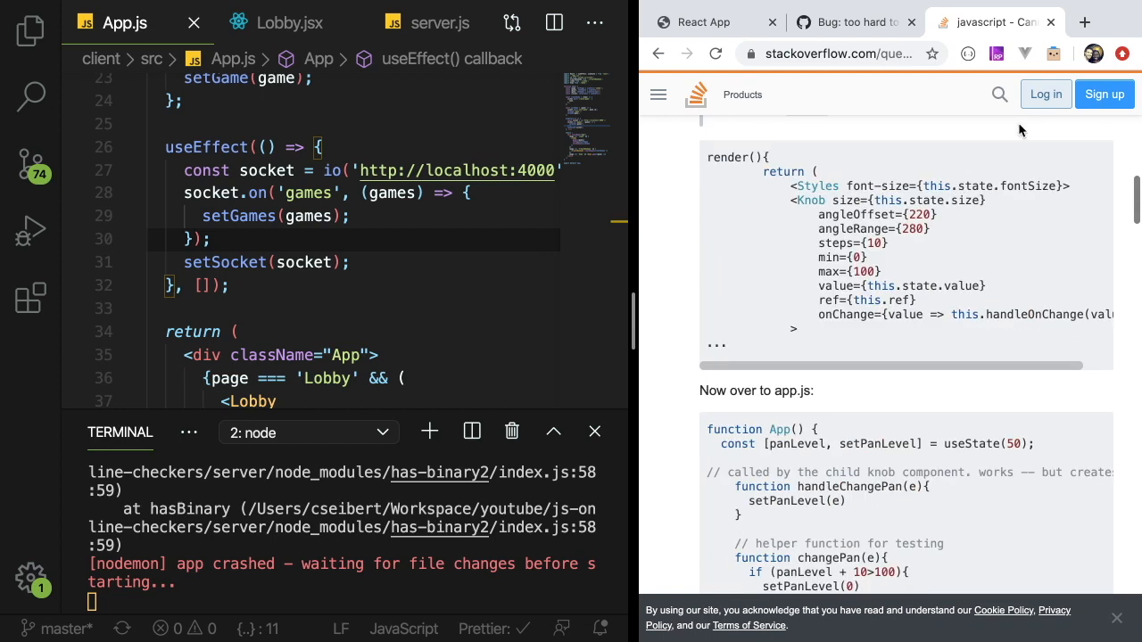
left_click(703, 21)
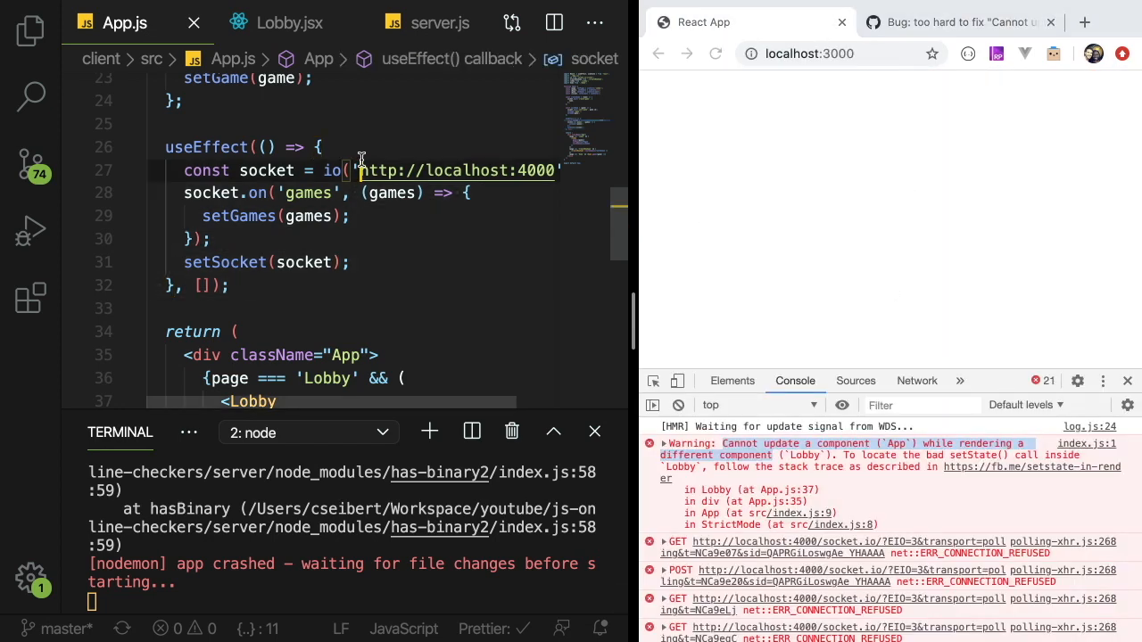
- Expand the warning's stack trace and return to Lobby.jsx where Join Game calls joinGame(game) directly
scroll("down", 3)
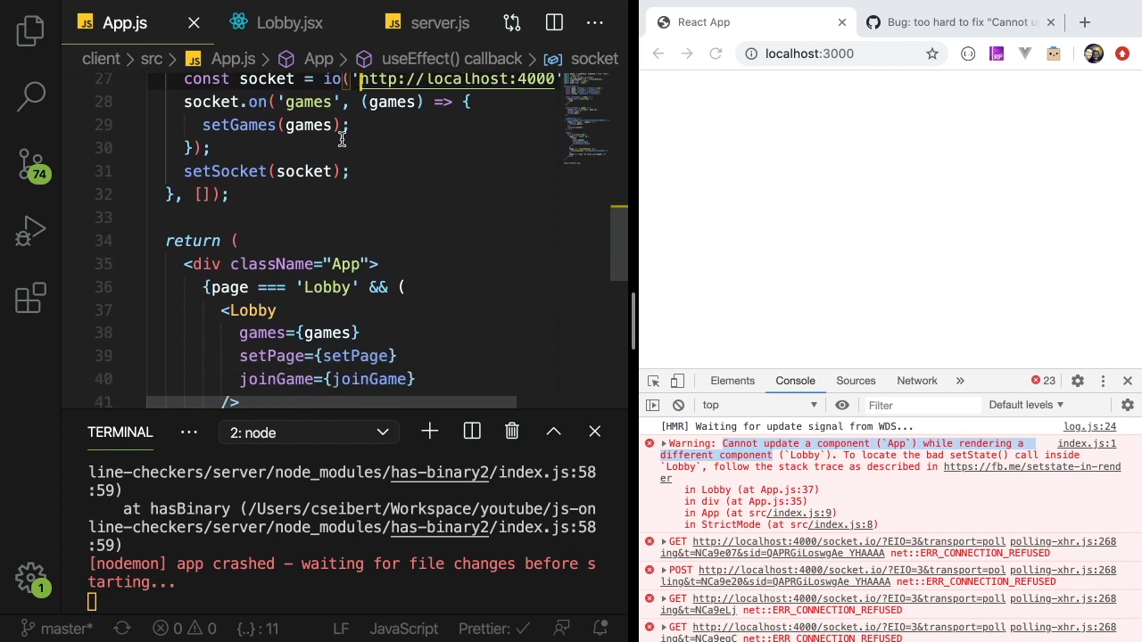
scroll("down", 3)
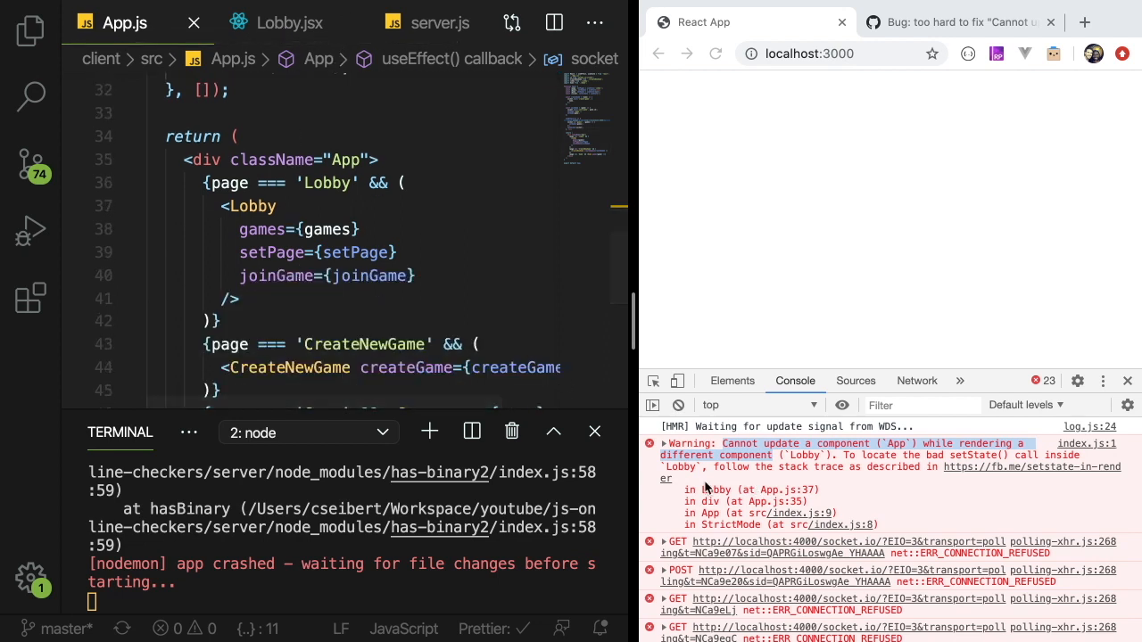
left_click(664, 442)
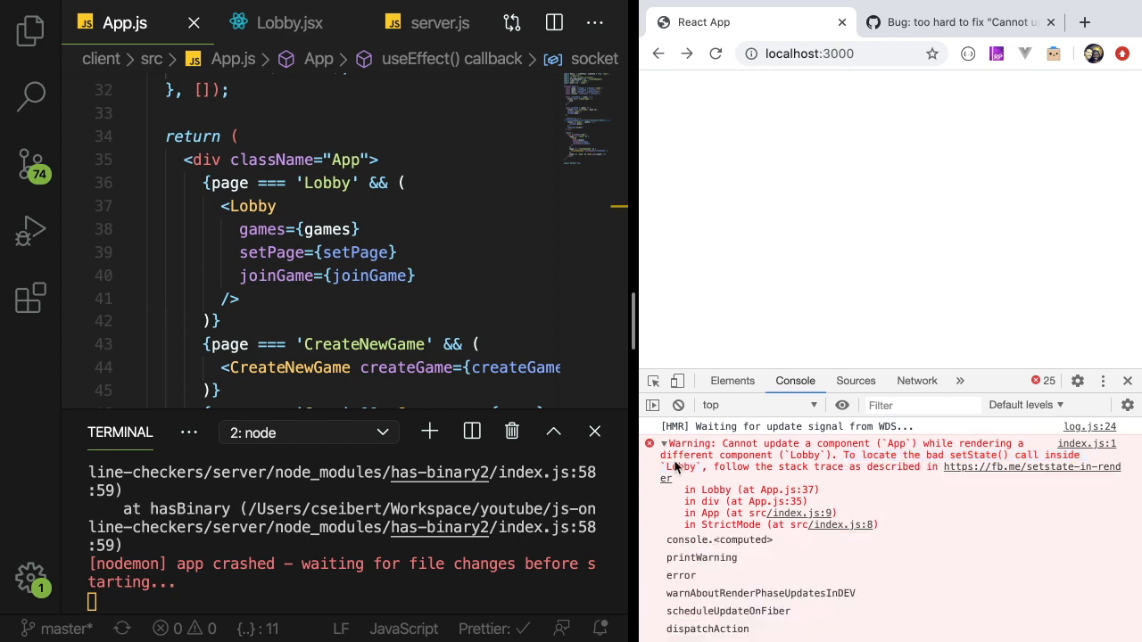
left_click(289, 22)
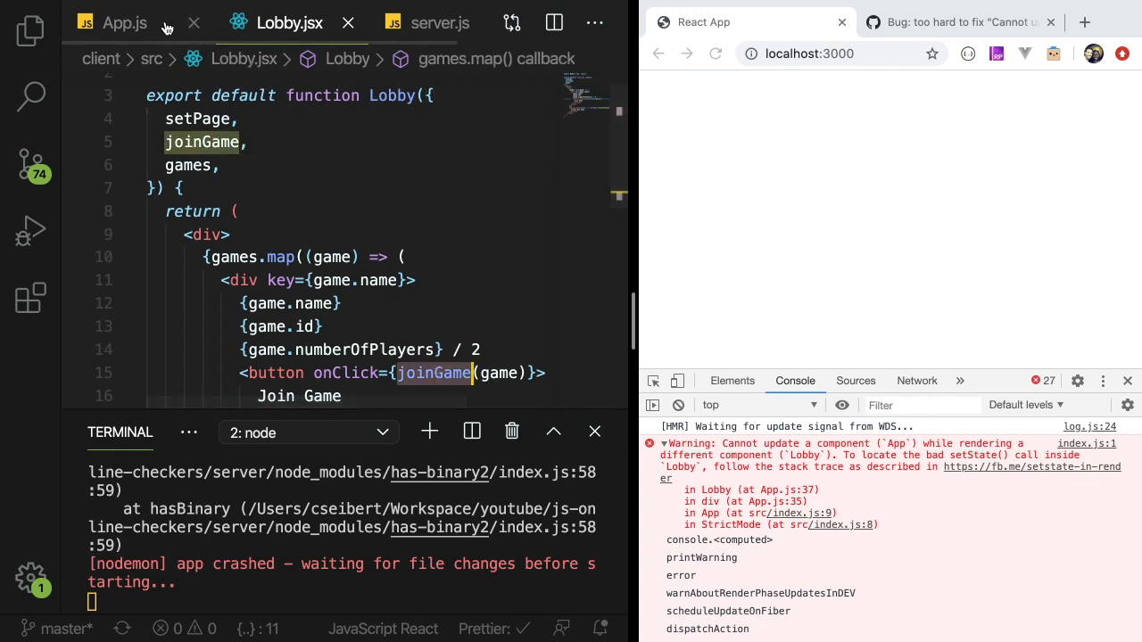
left_click(124, 21)
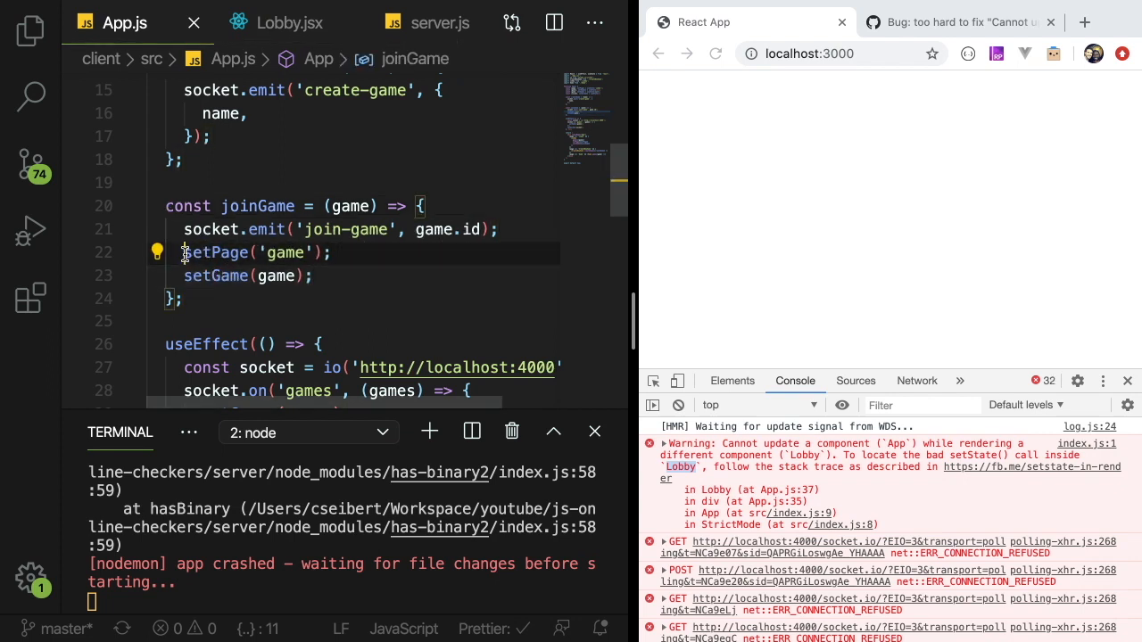
mouse_move(205, 254)
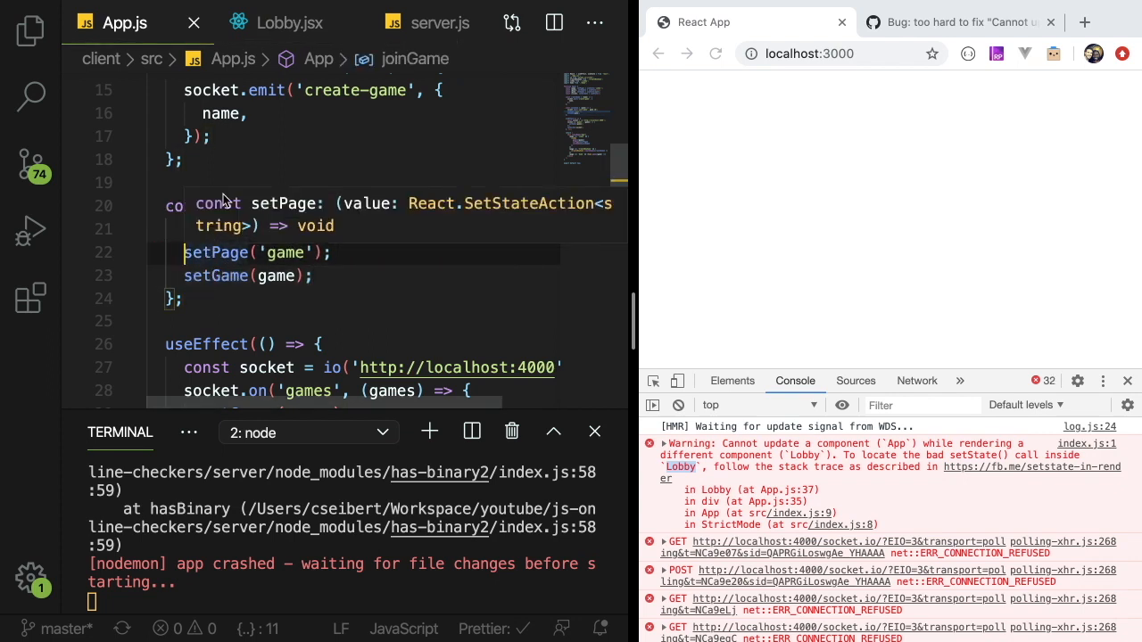
left_click(289, 21)
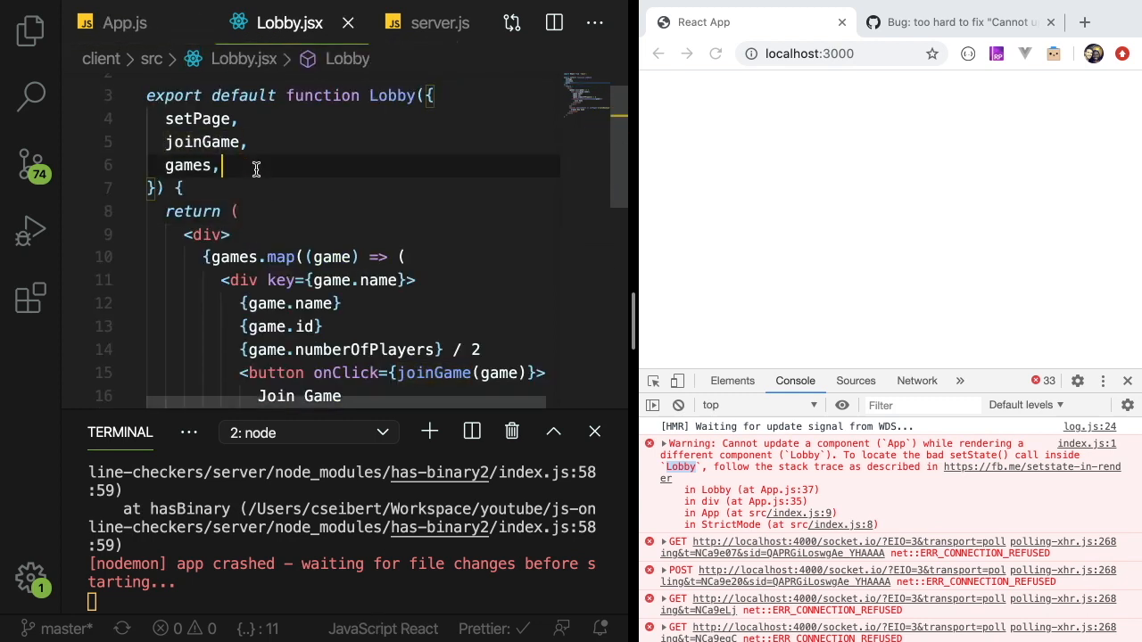
scroll("down", 3)
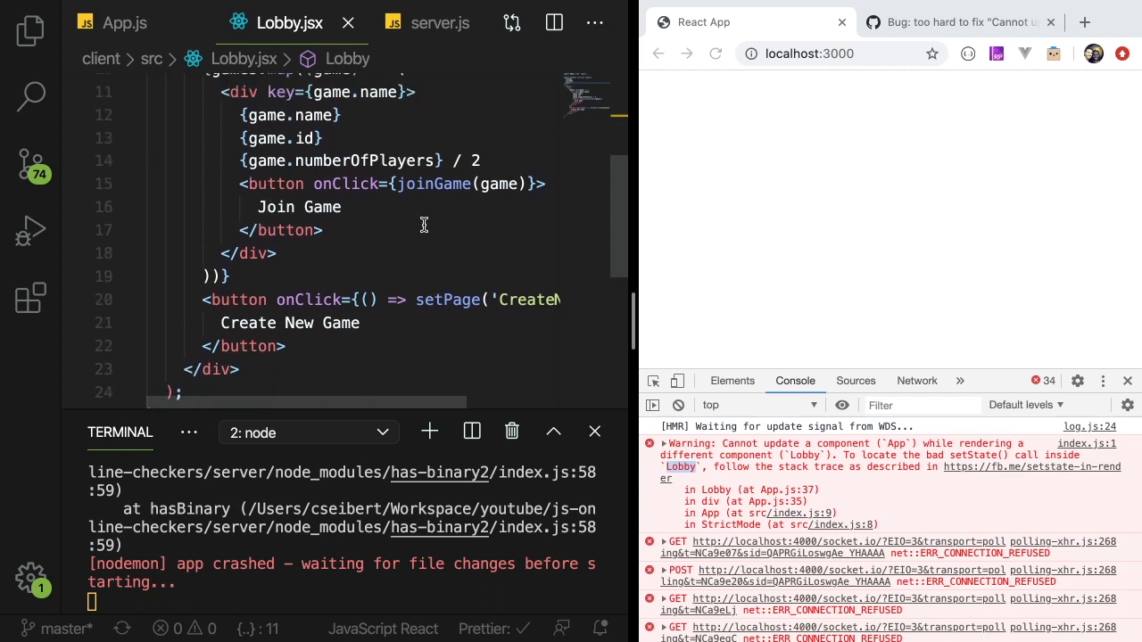
mouse_move(392, 203)
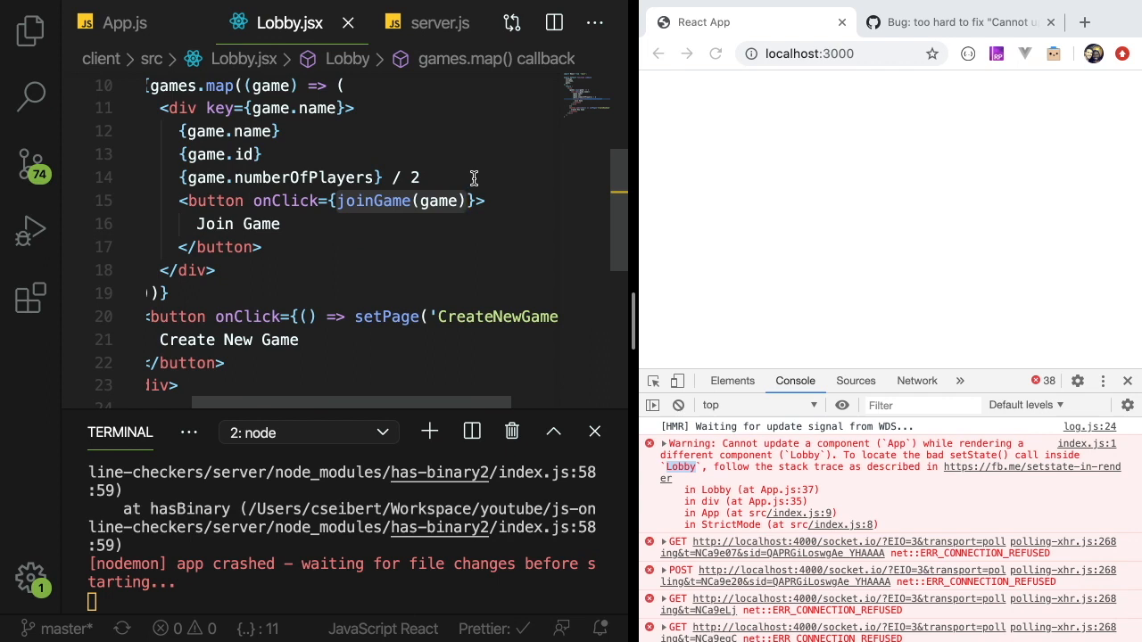
mouse_move(408, 170)
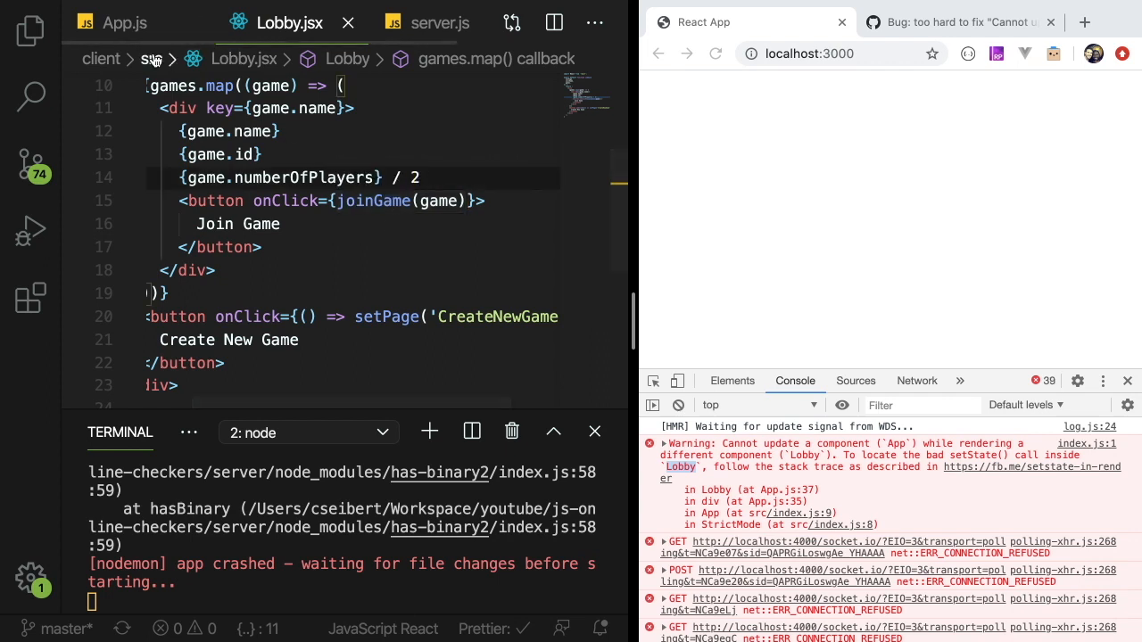
mouse_move(839, 489)
type("() => ")
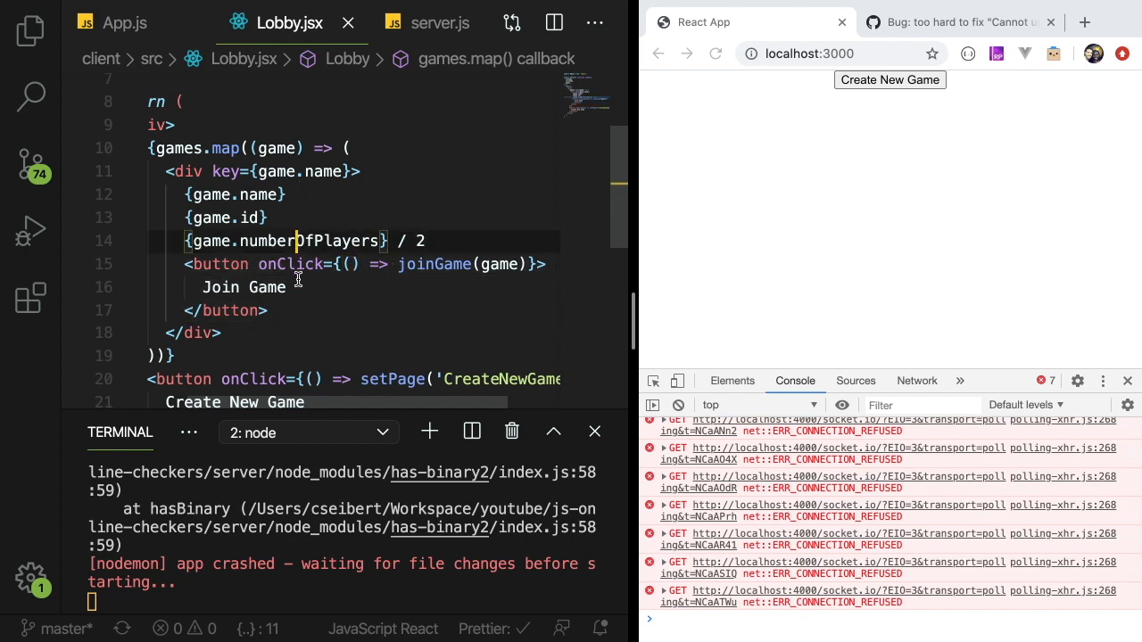
mouse_move(297, 302)
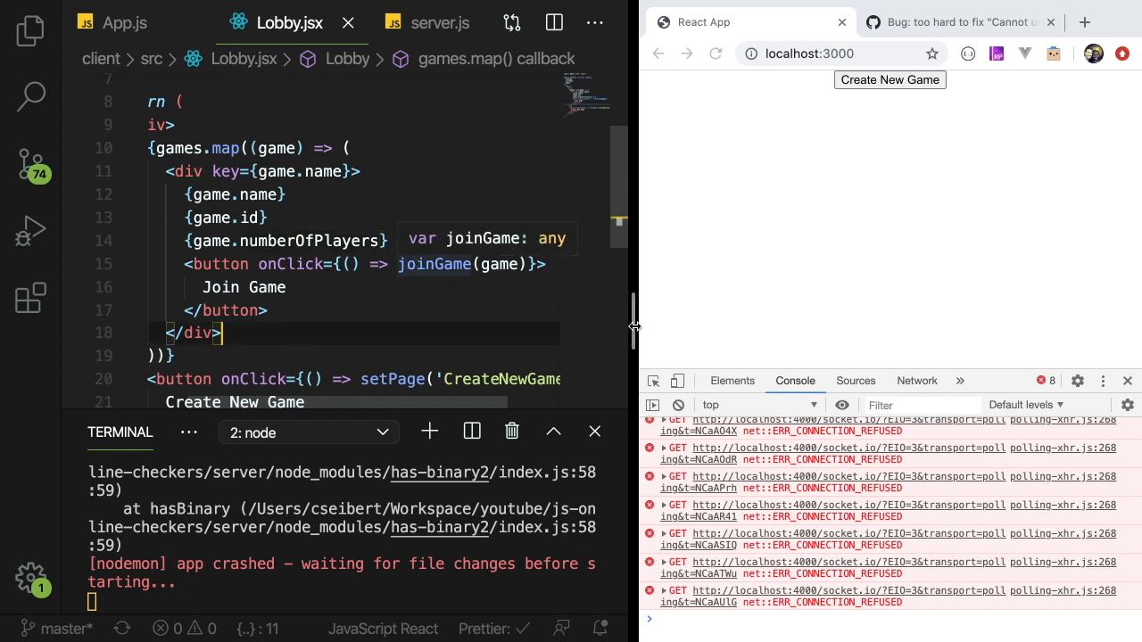
- Change the Join Game onClick to () => joinGame(game) so the setState-during-render warning clears
type("/ 2")
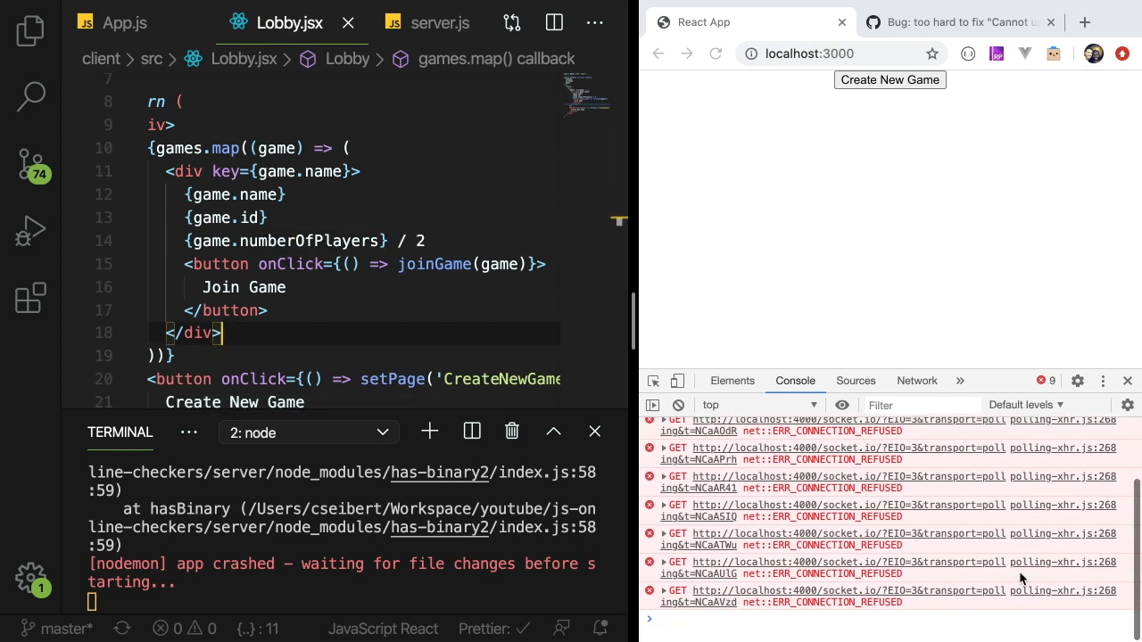
mouse_move(507, 303)
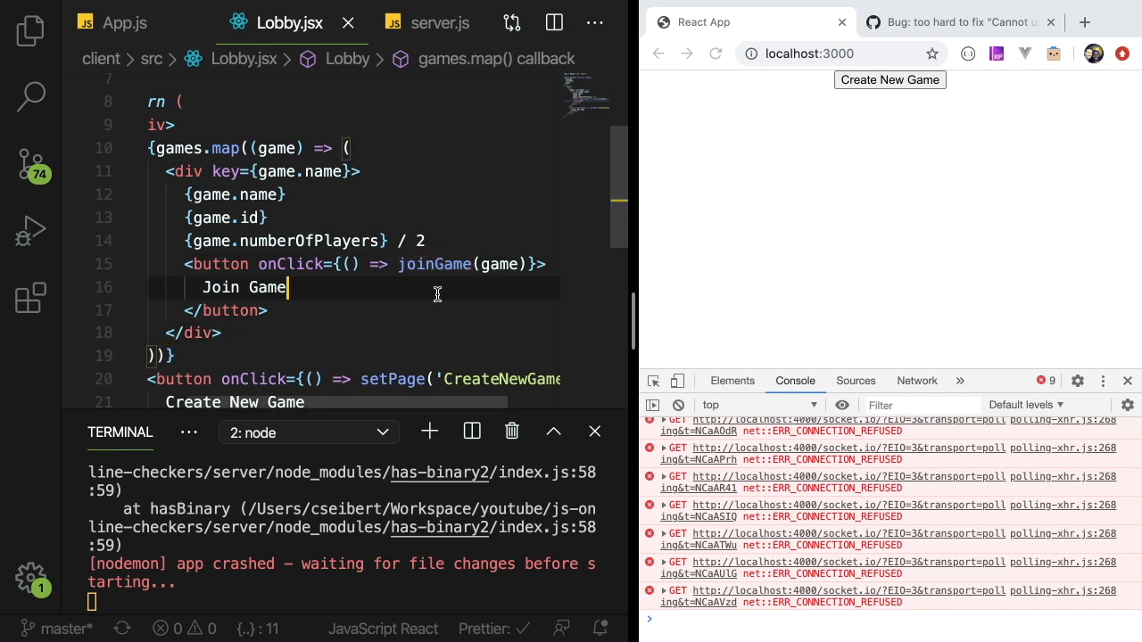
double_click(435, 264)
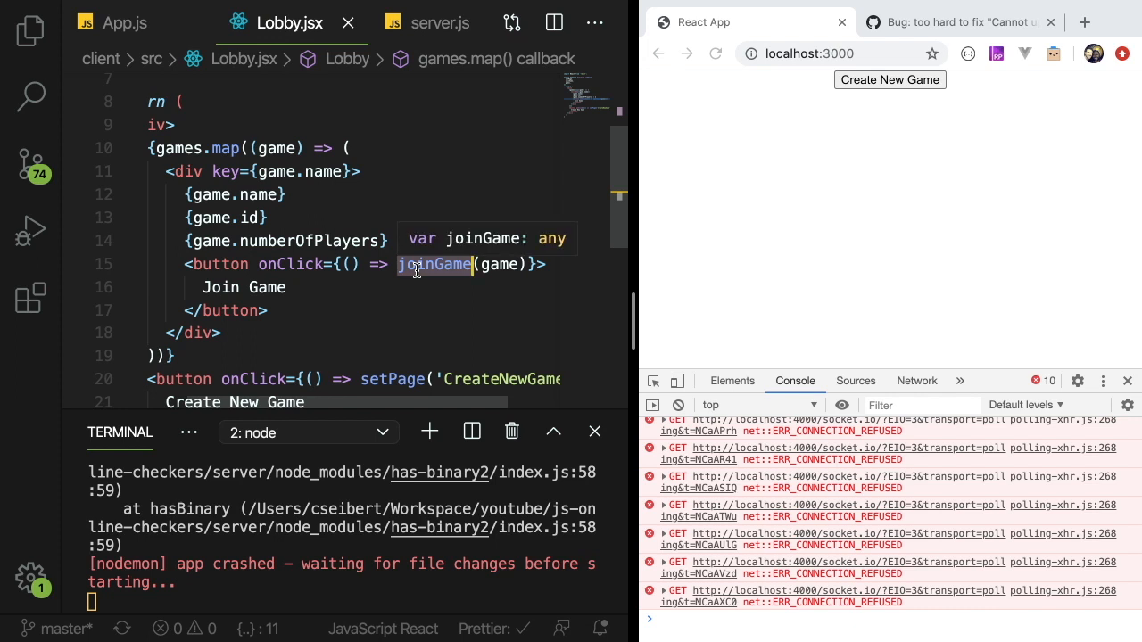
type("/ 2")
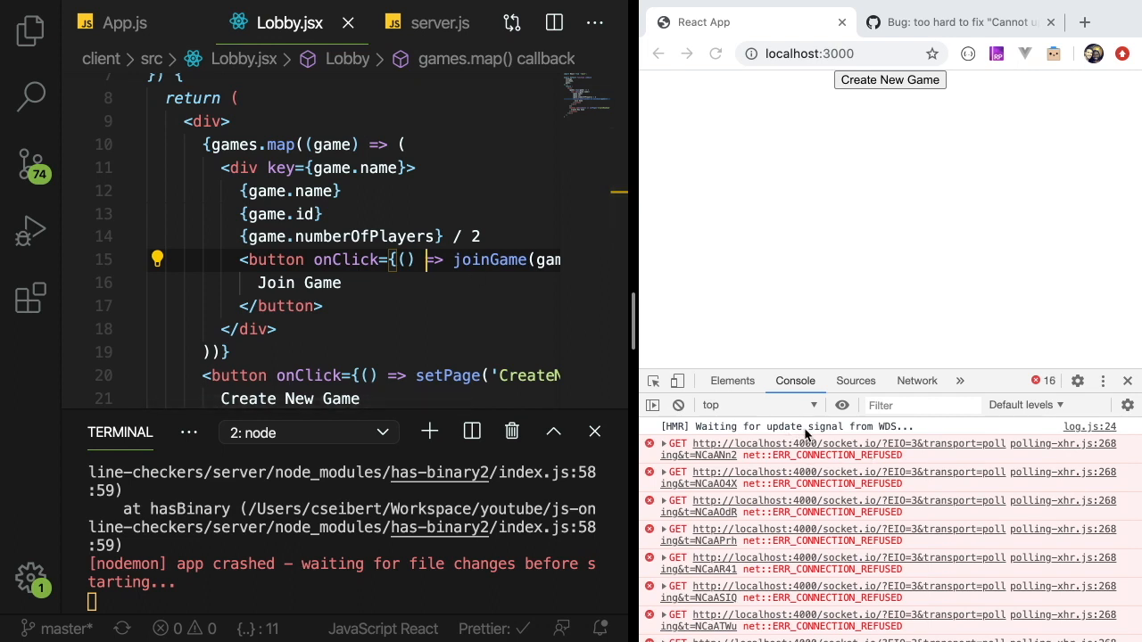
mouse_move(835, 460)
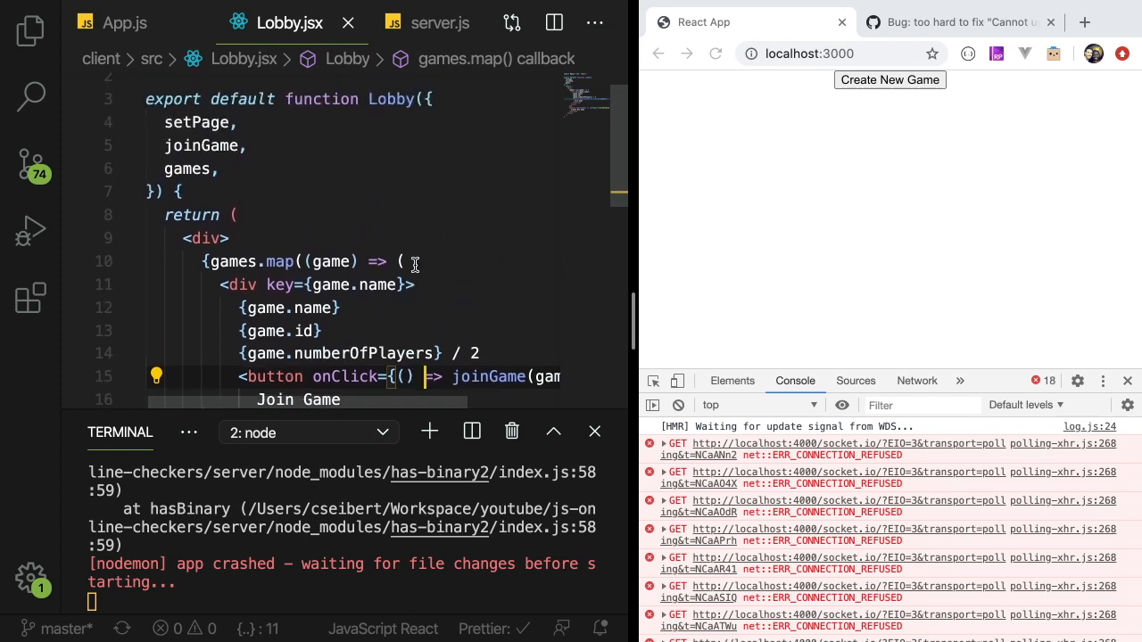
scroll("down", 3)
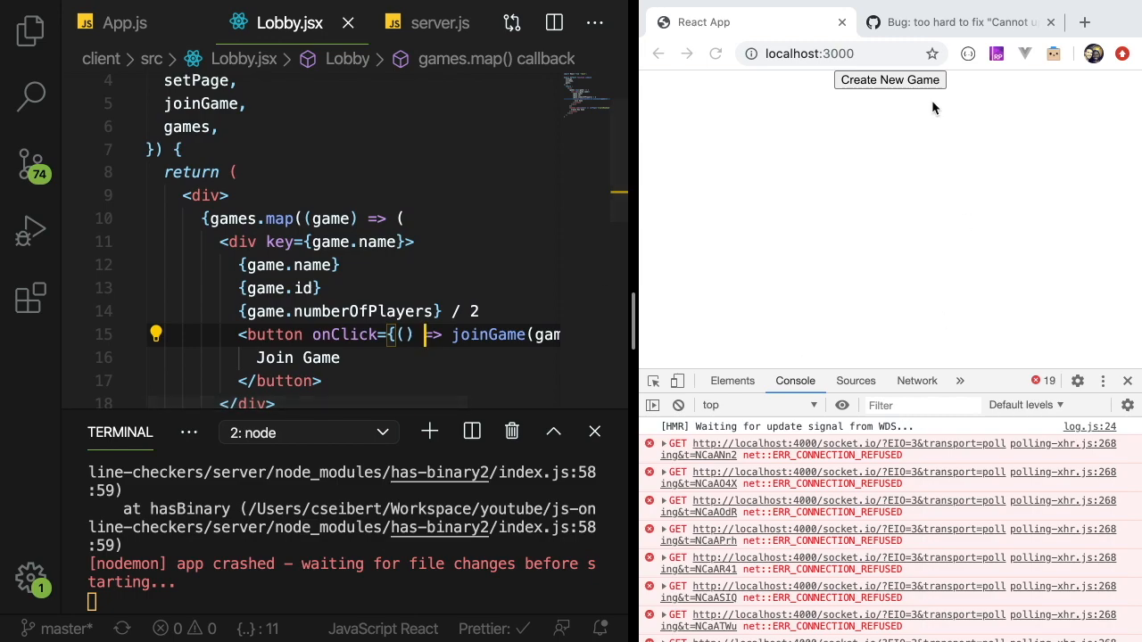
left_click(959, 21)
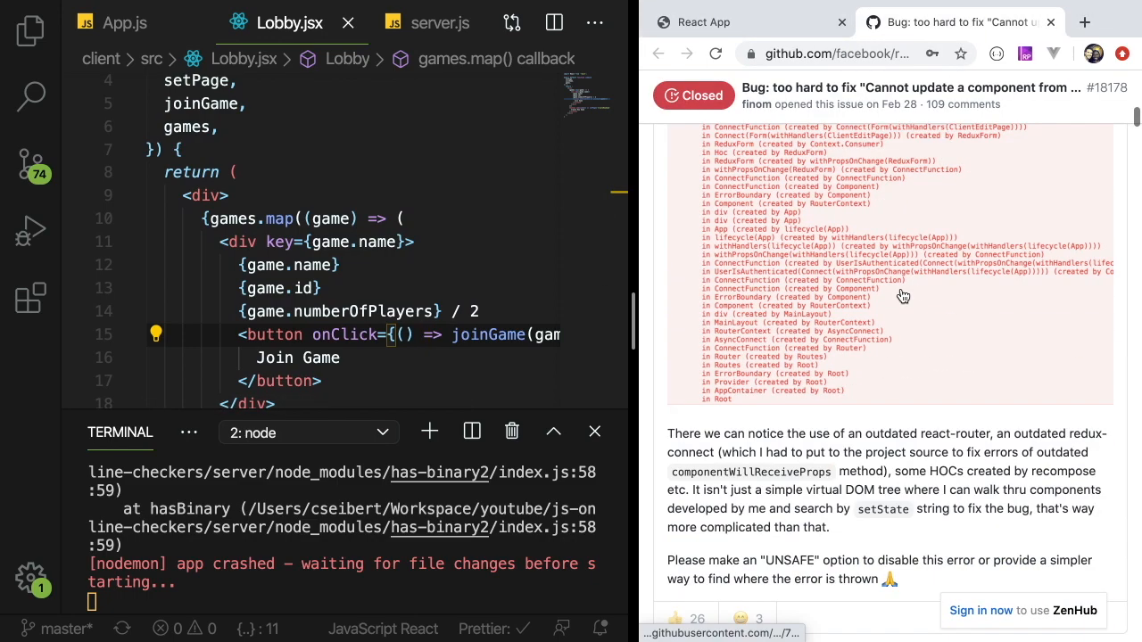
scroll("down", 3)
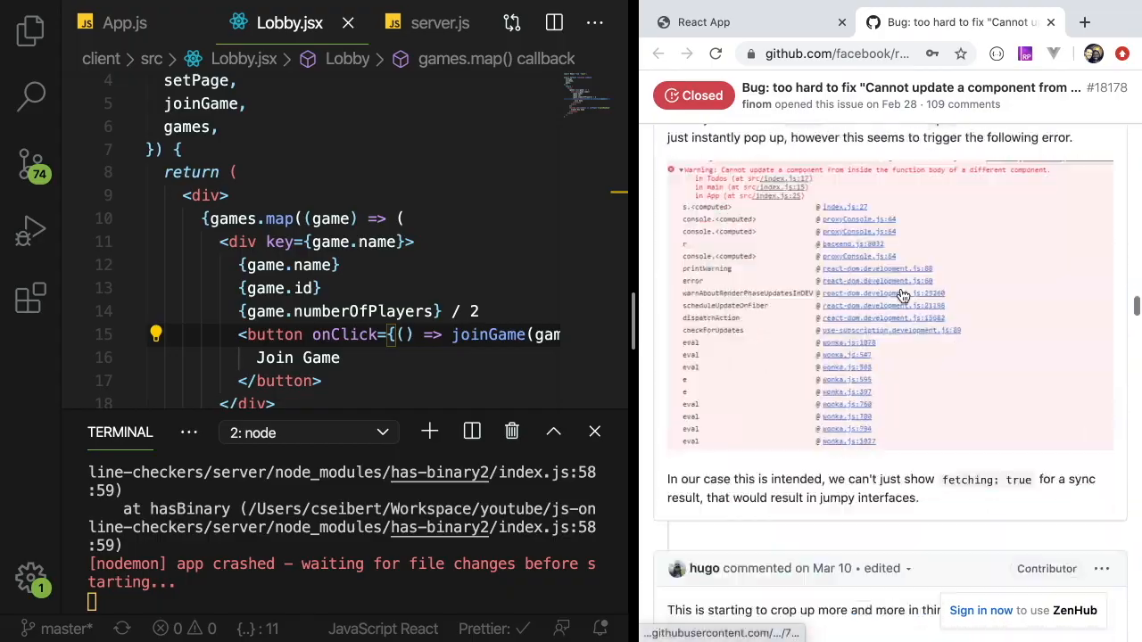
scroll("down", 3)
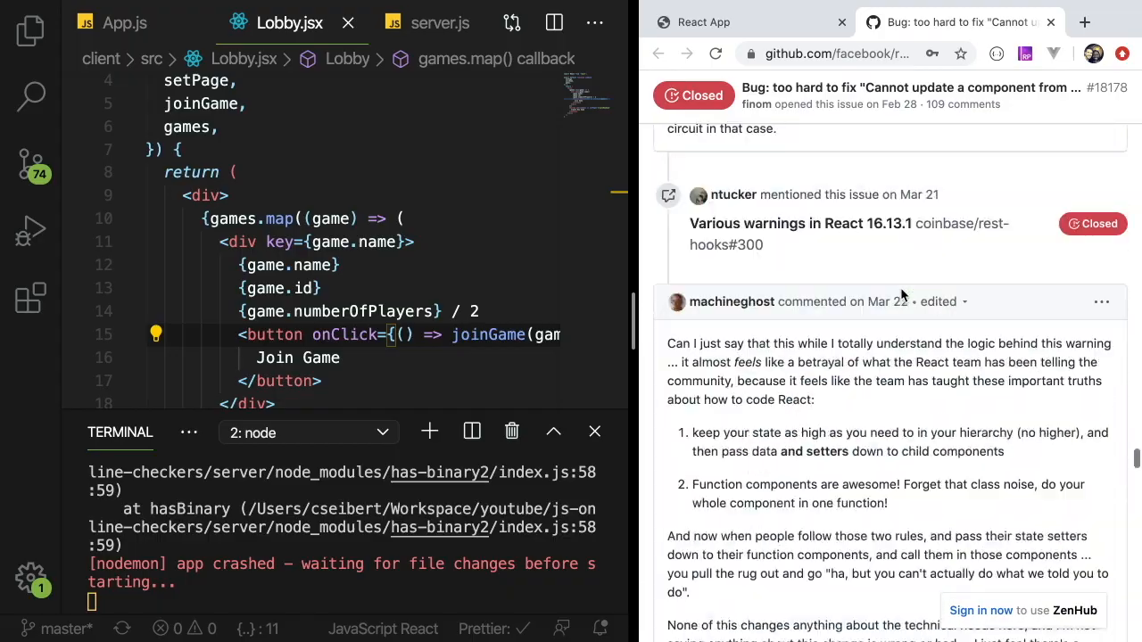
scroll("down", 3)
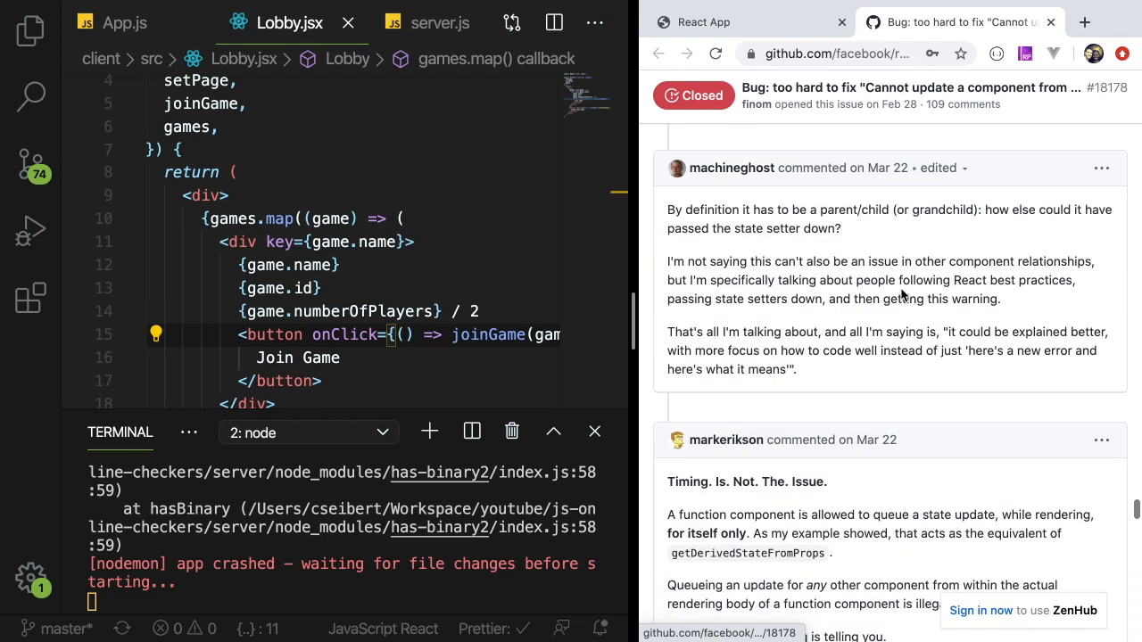
left_click(703, 22)
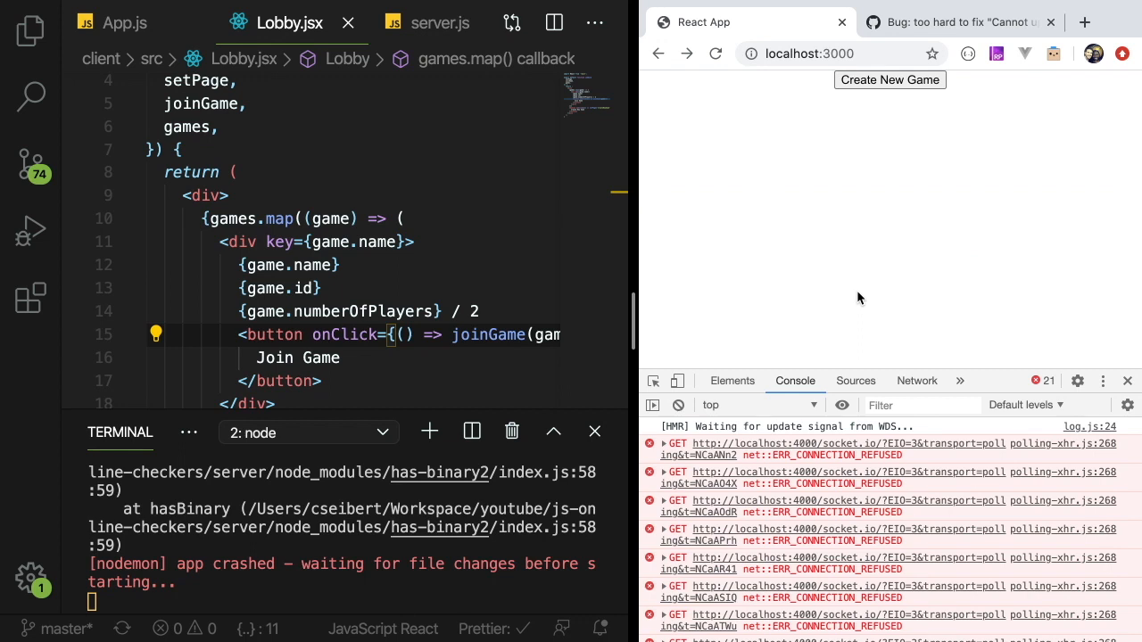
- Review Lobby.jsx and then App.js down to the socket useEffect
left_click(460, 336)
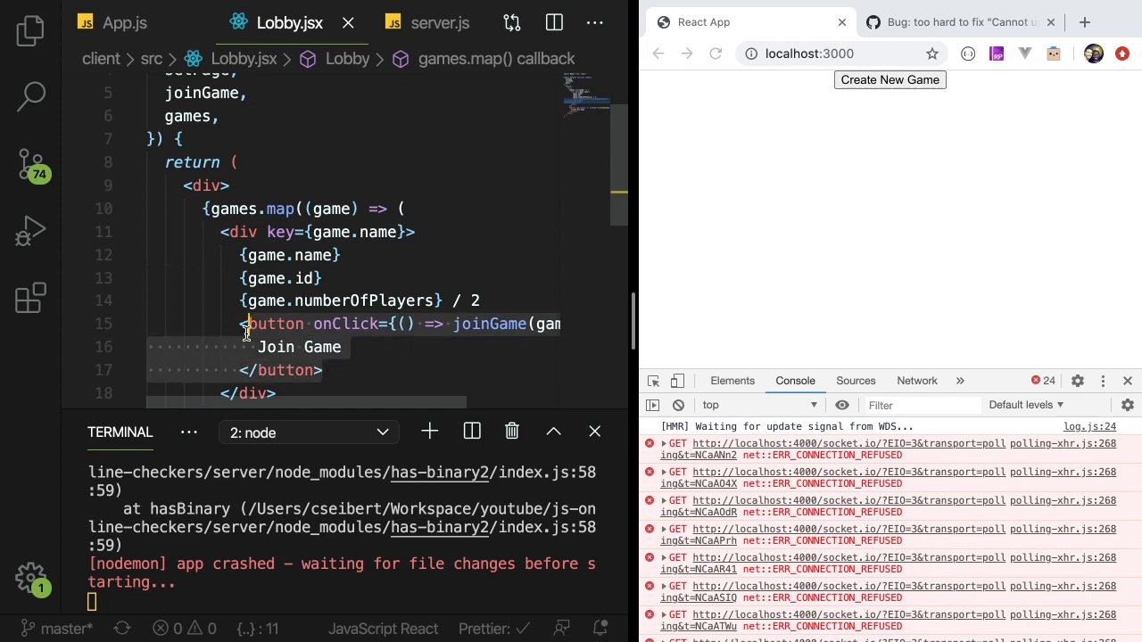
scroll("down", 3)
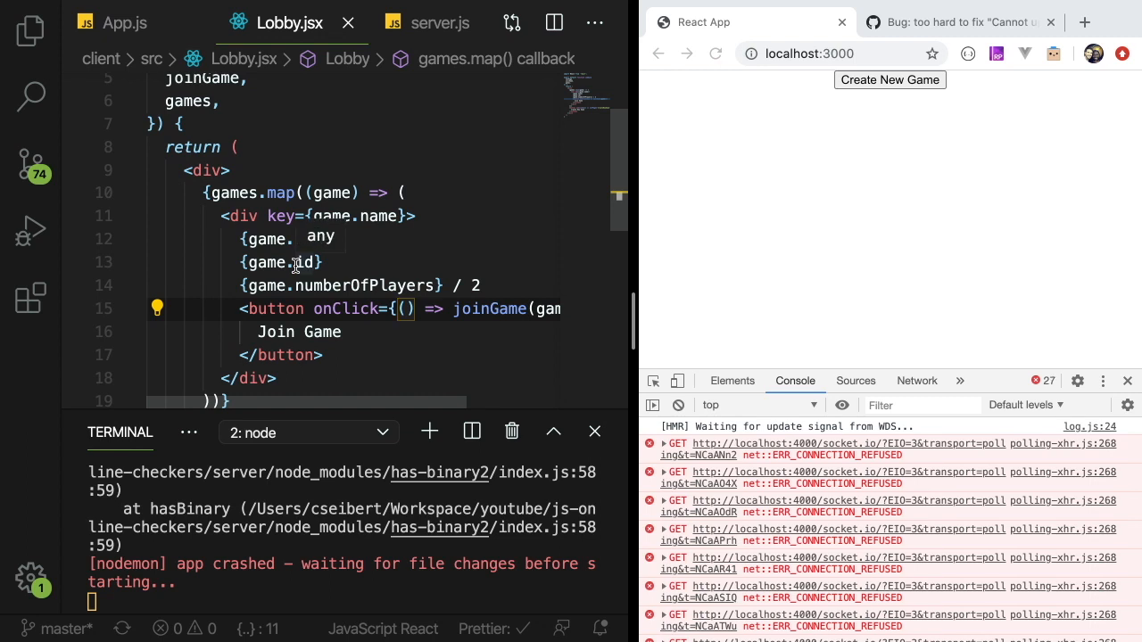
left_click(125, 22)
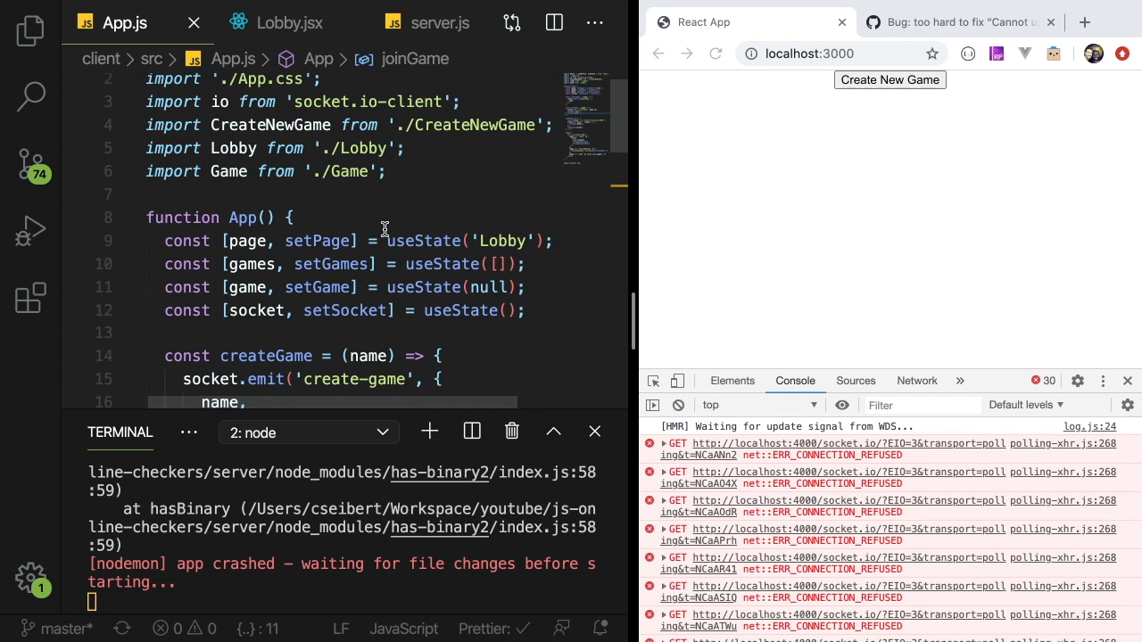
scroll("down", 3)
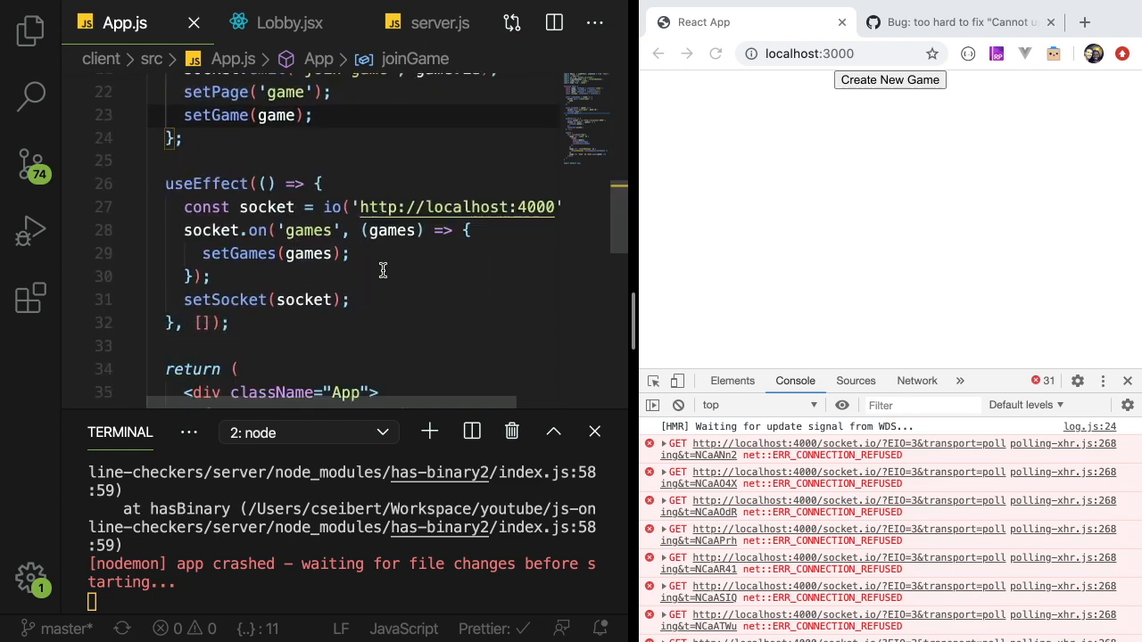
scroll("down", 3)
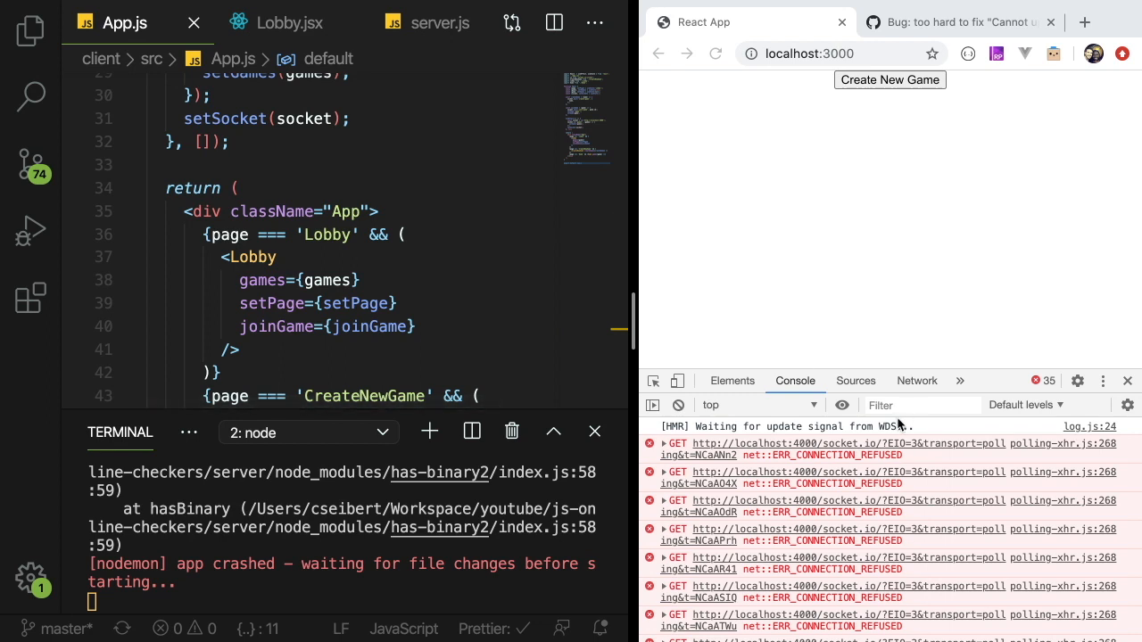
- Highlight the arrow function's parameter list and joinGame call in Lobby.jsx, then point out the props Lobby receives in App.js
left_click(289, 21)
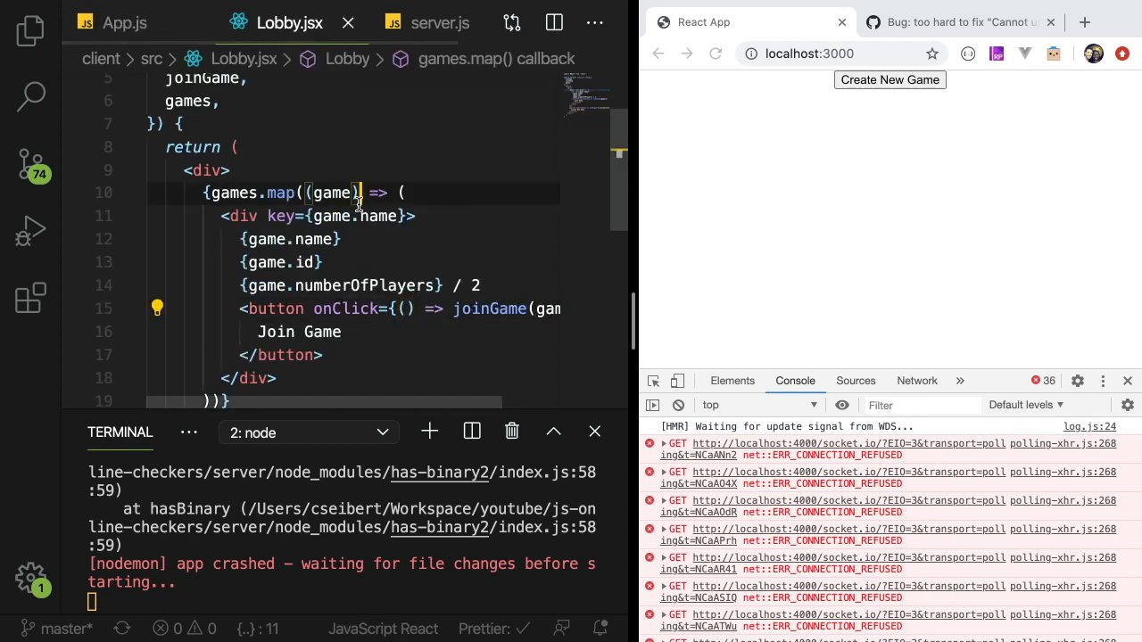
scroll("down", 3)
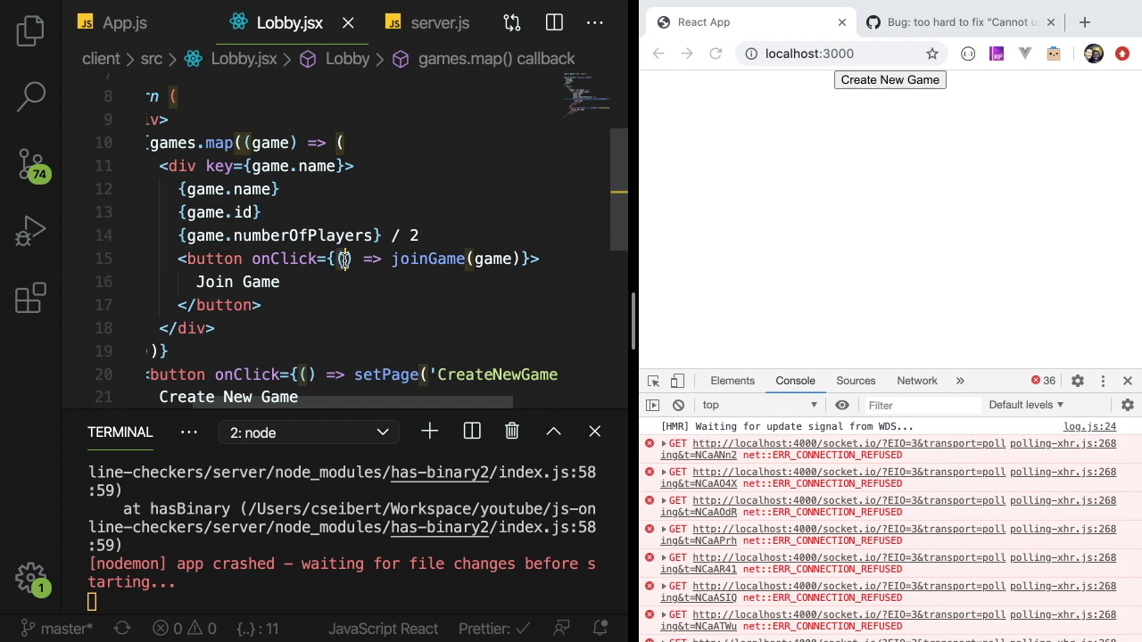
double_click(428, 259)
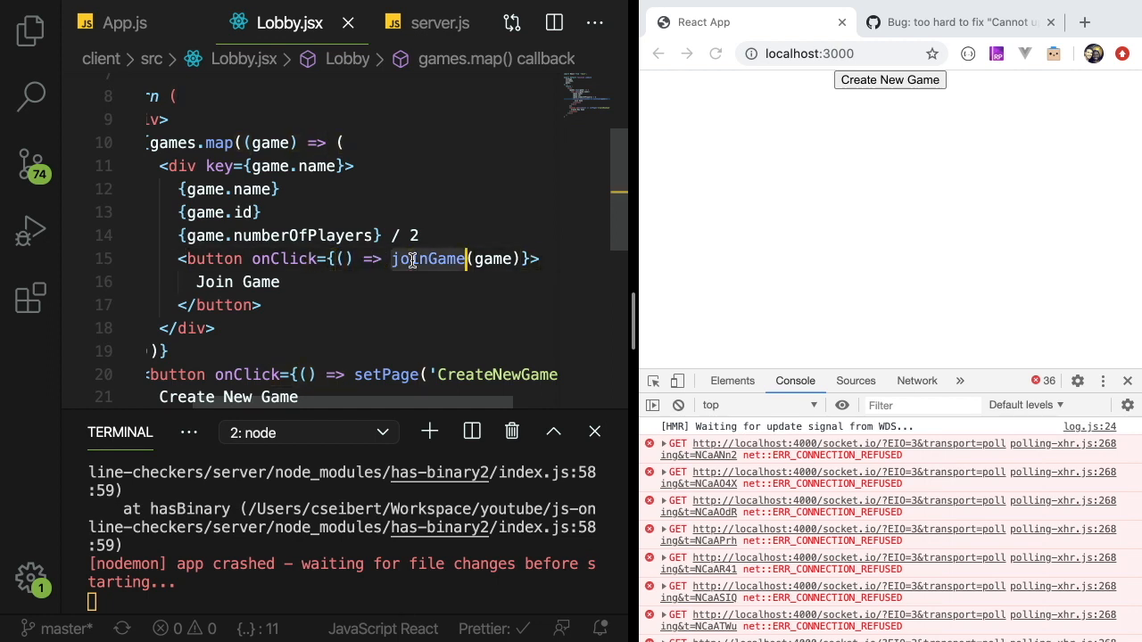
double_click(429, 259)
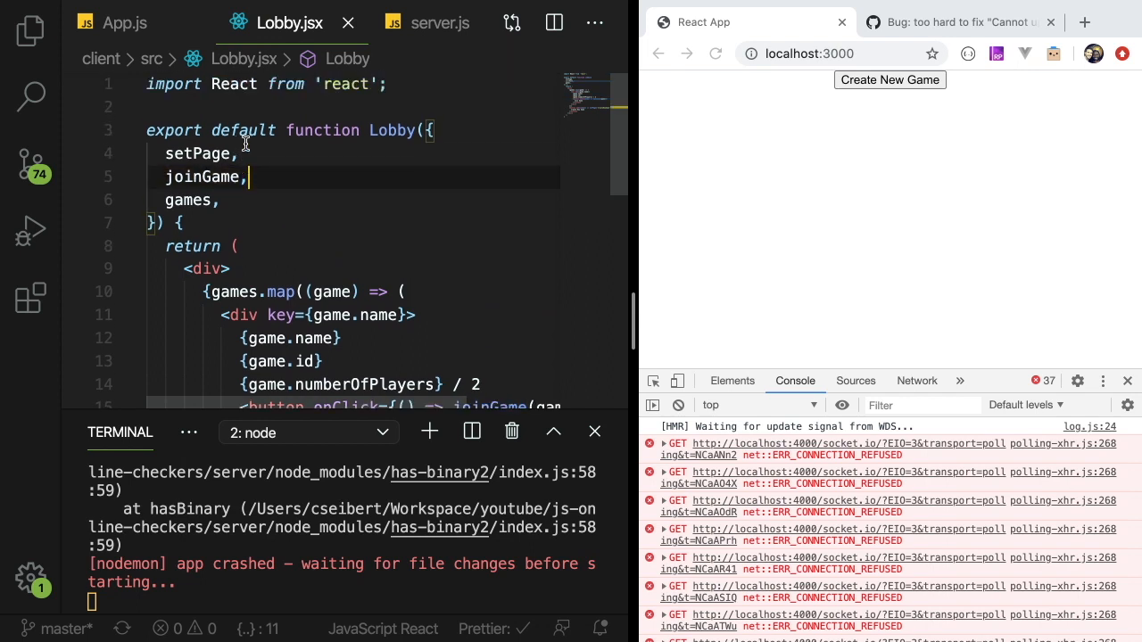
left_click(124, 22)
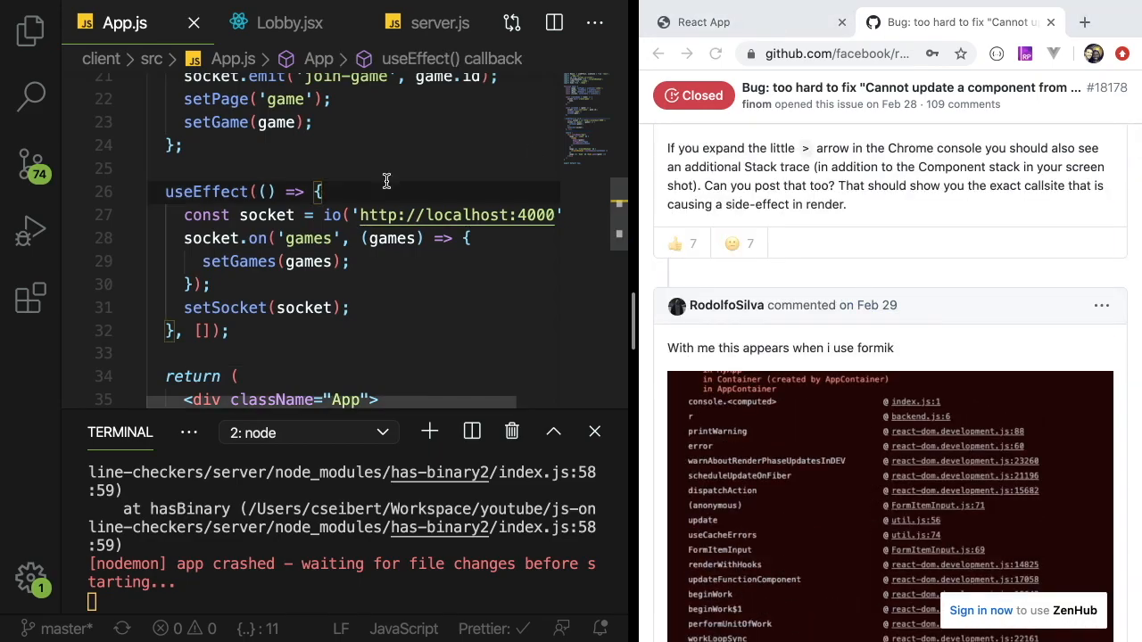
mouse_move(376, 187)
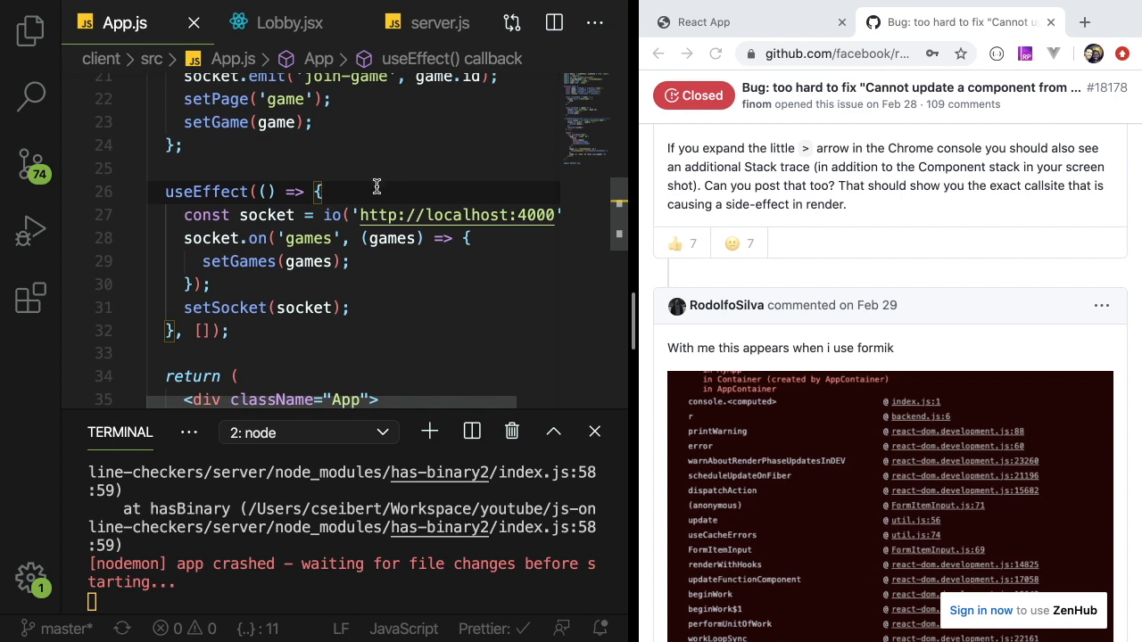